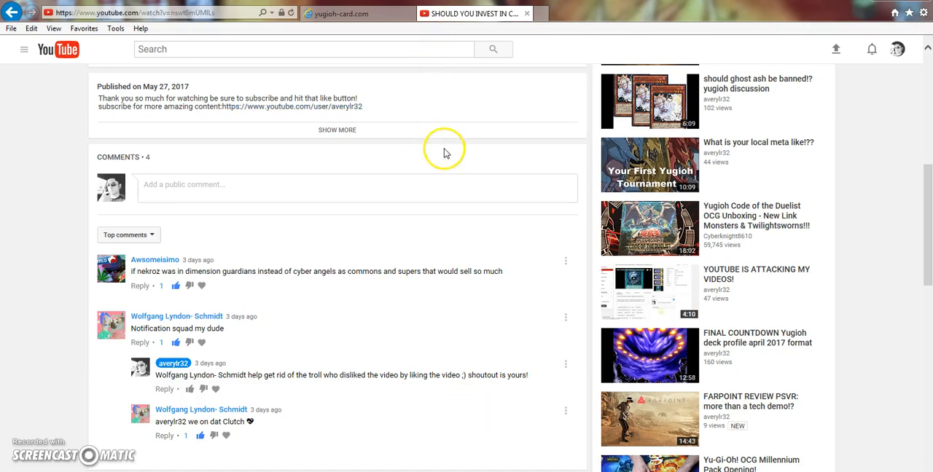
mouse_move(507, 253)
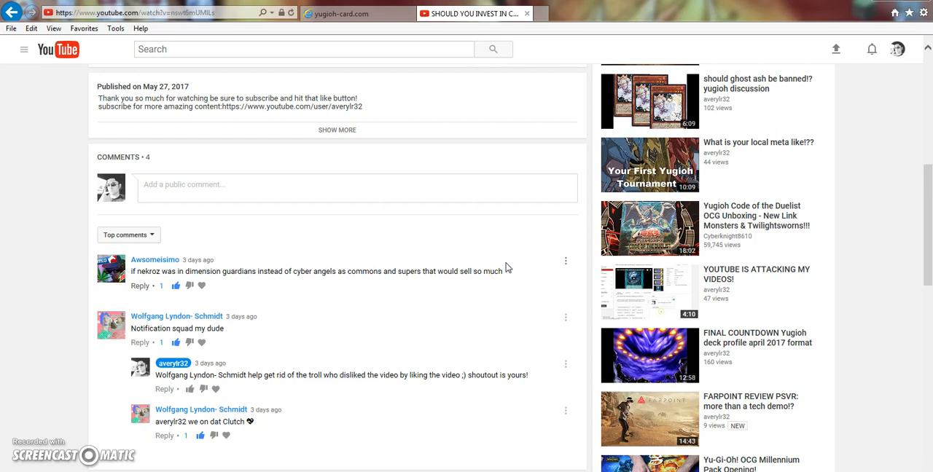
mouse_move(508, 268)
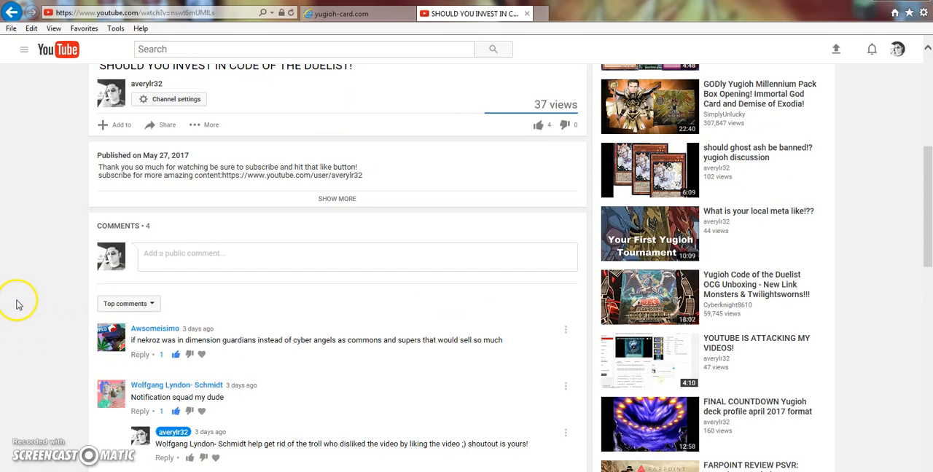
mouse_move(33, 307)
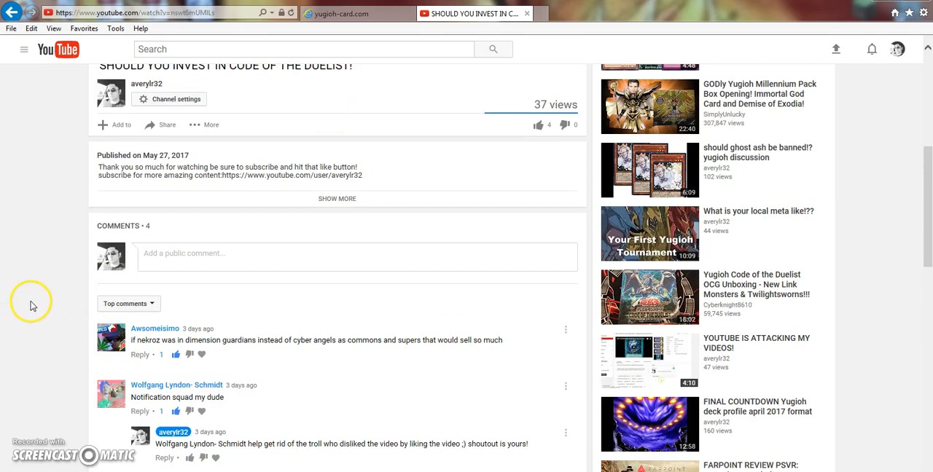
Scroll the current page, briefly check the account menu, then switch to the yugioh-card.com duel field page.
scroll("down", 3)
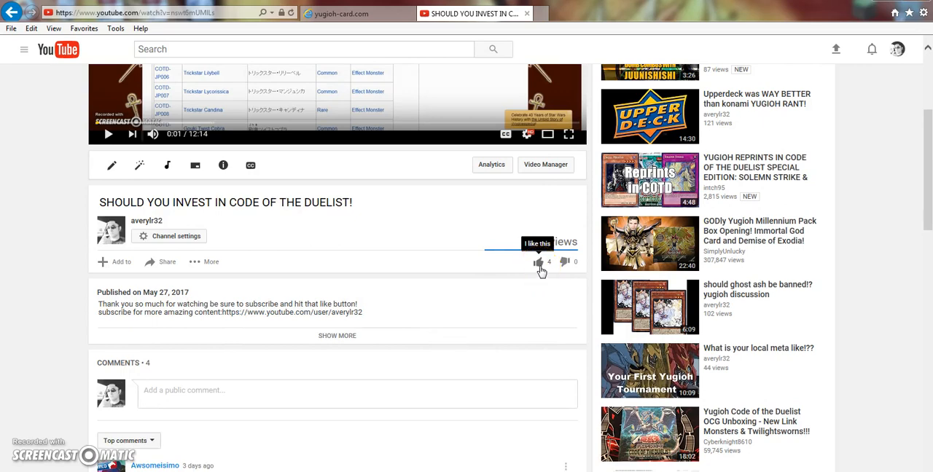
scroll("down", 3)
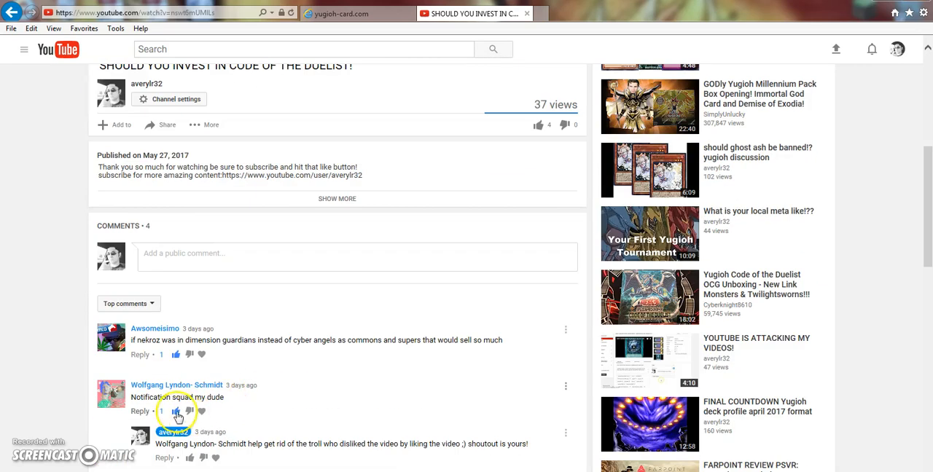
scroll("down", 3)
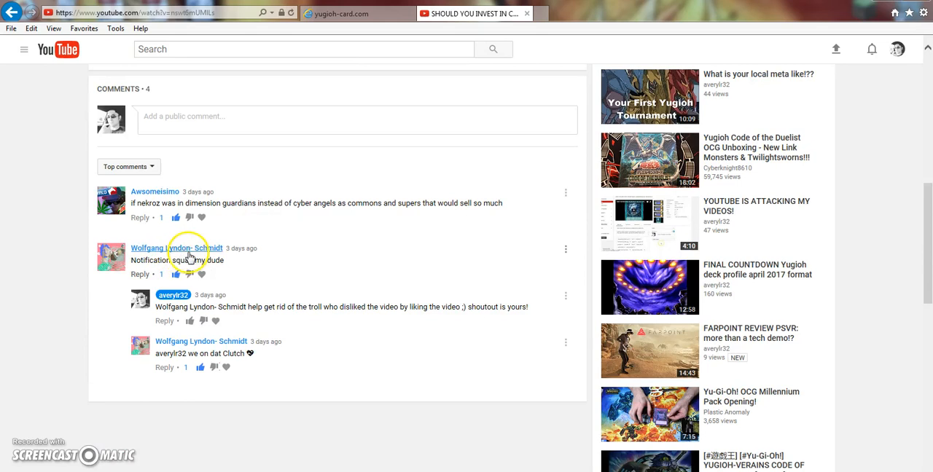
mouse_move(353, 257)
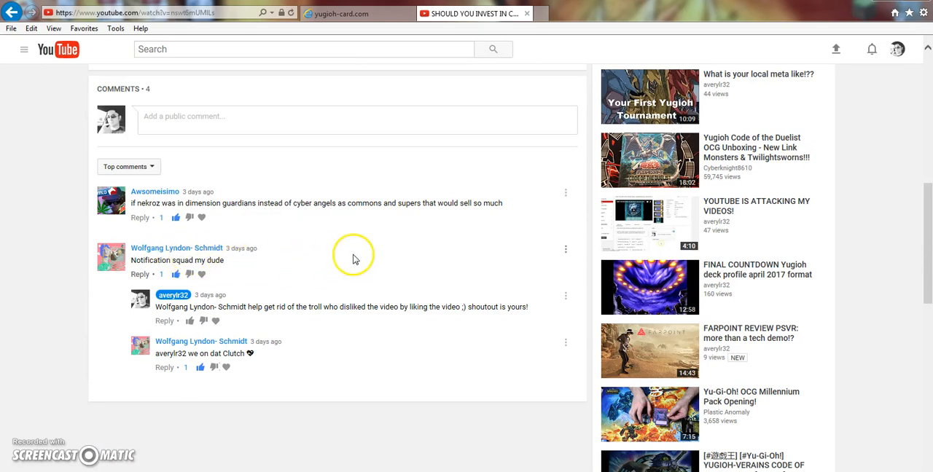
mouse_move(408, 254)
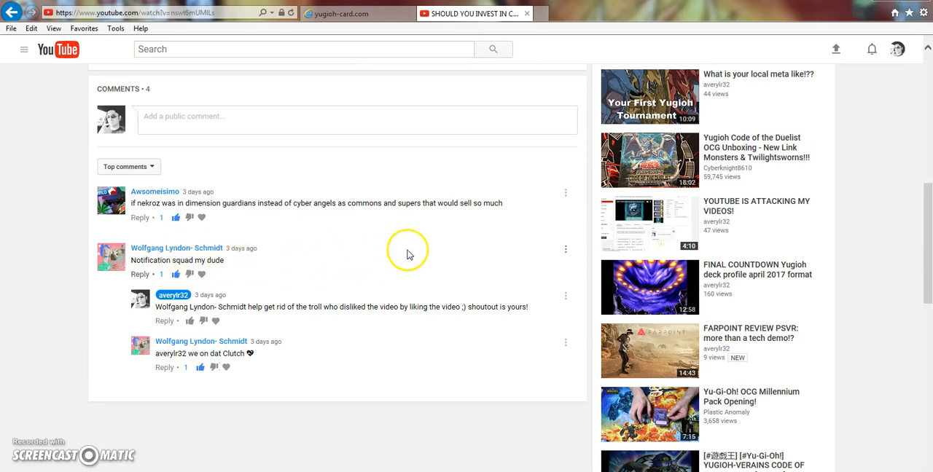
mouse_move(412, 253)
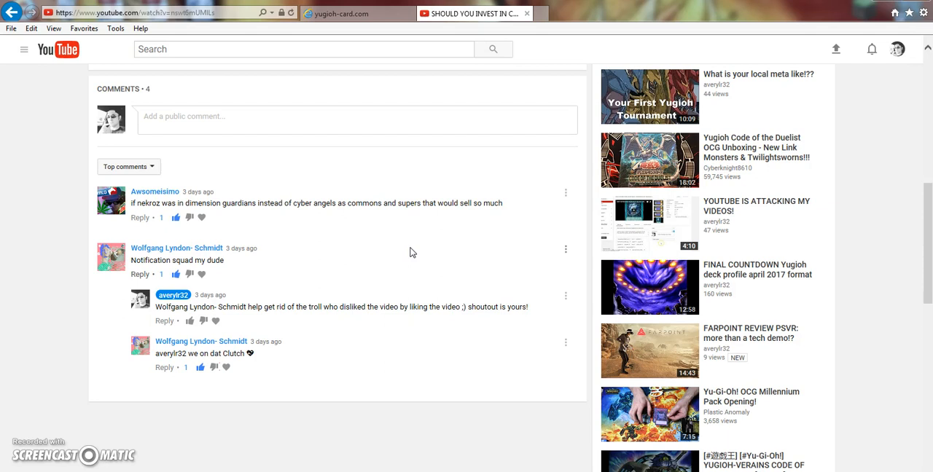
left_click(898, 50)
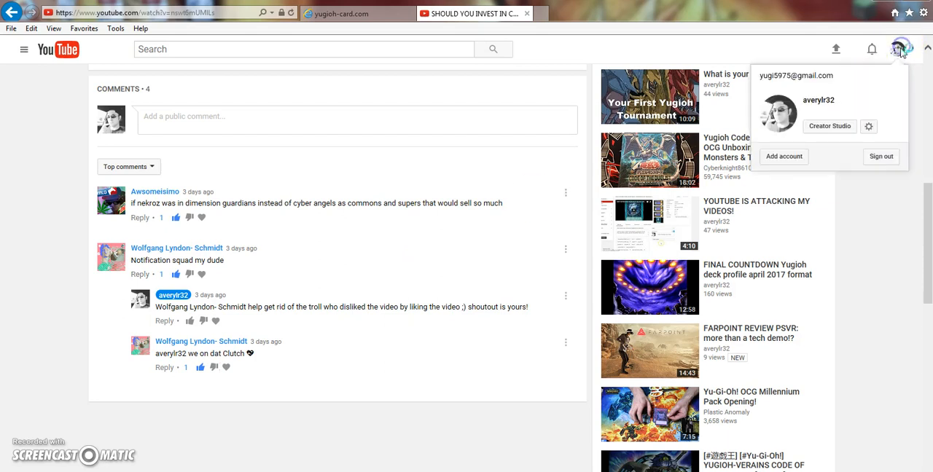
left_click(440, 194)
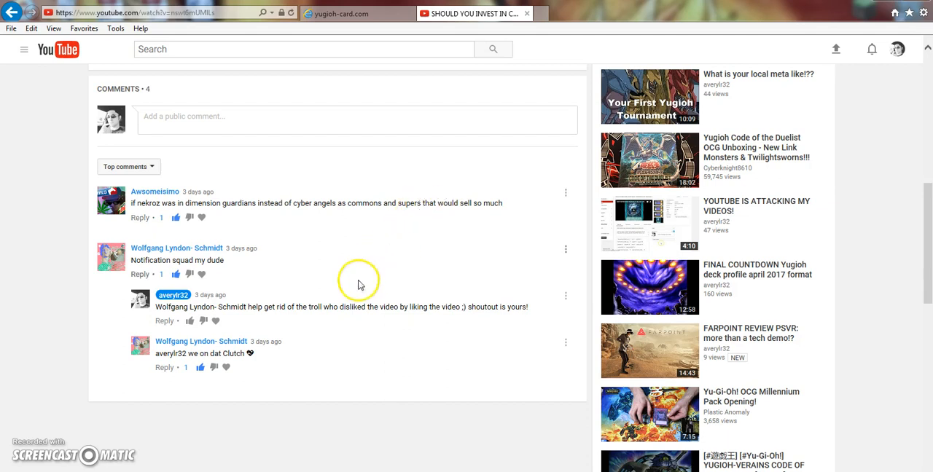
mouse_move(303, 400)
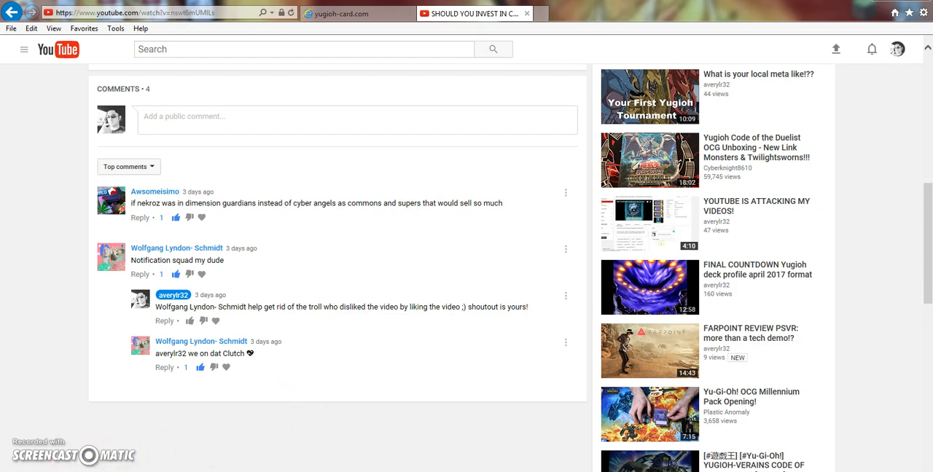
left_click(358, 13)
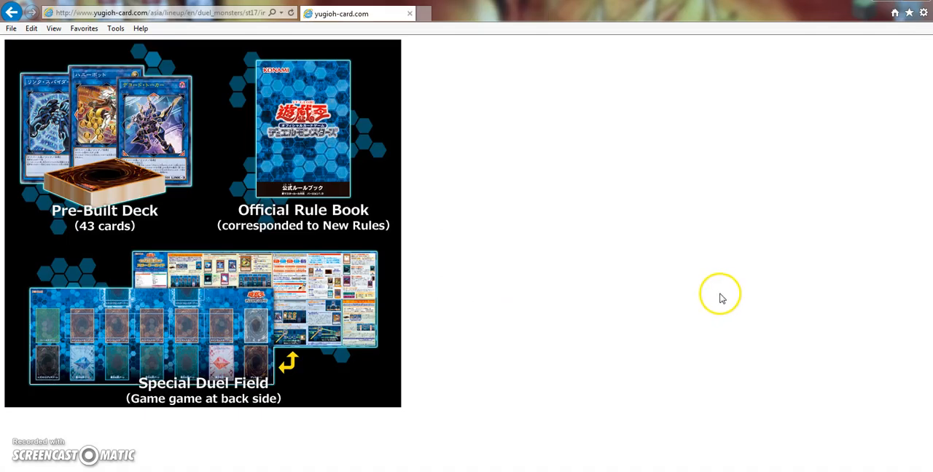
mouse_move(694, 295)
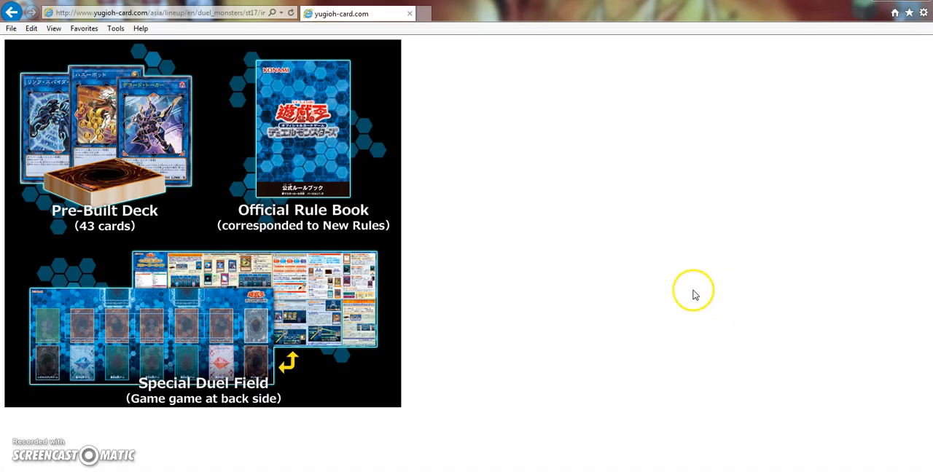
mouse_move(632, 330)
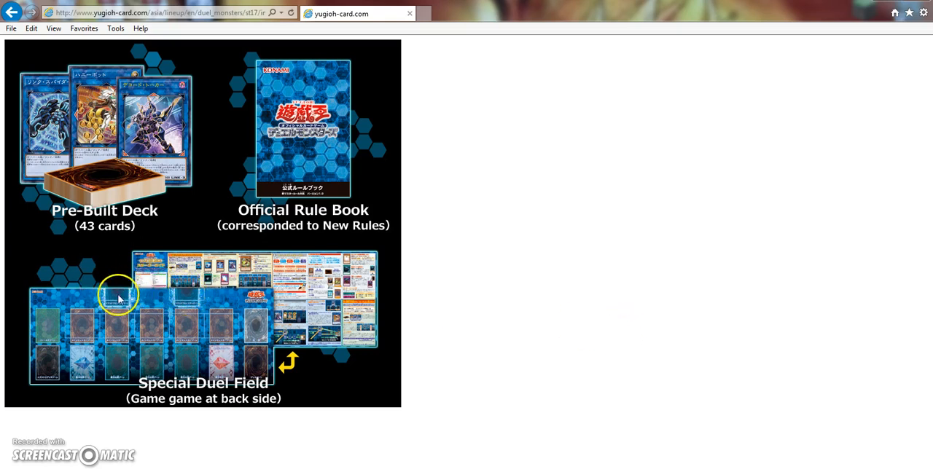
mouse_move(105, 292)
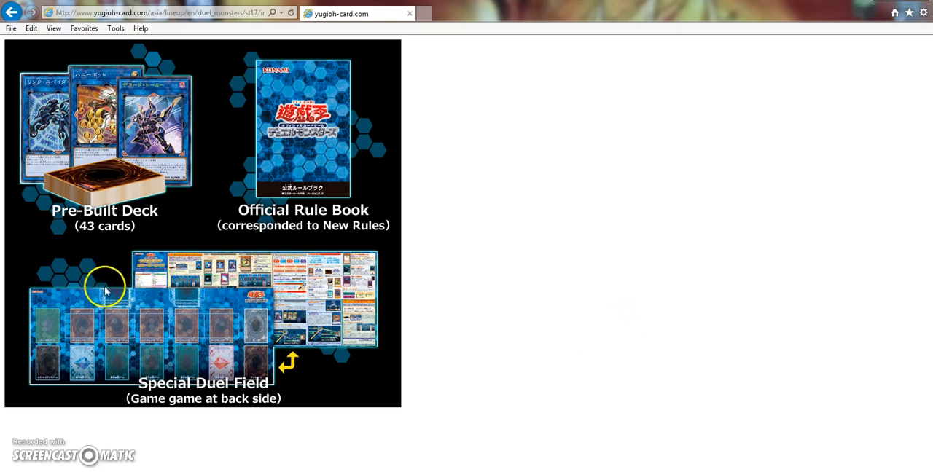
mouse_move(163, 307)
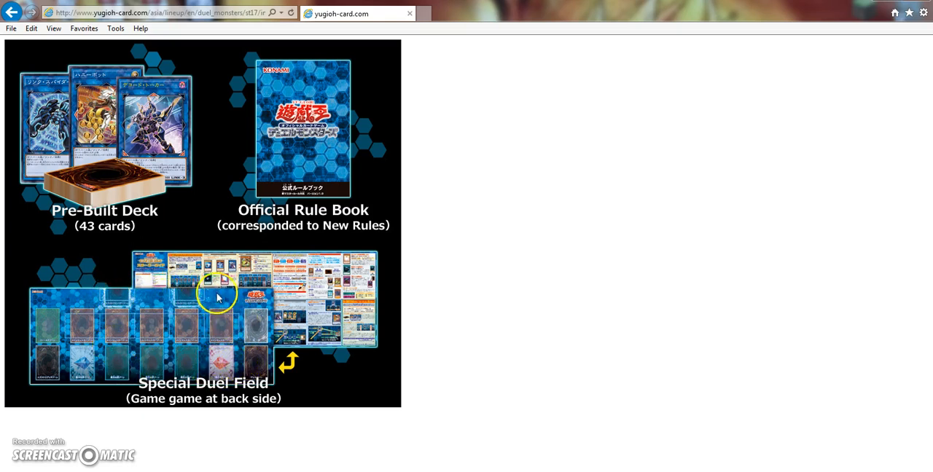
mouse_move(254, 378)
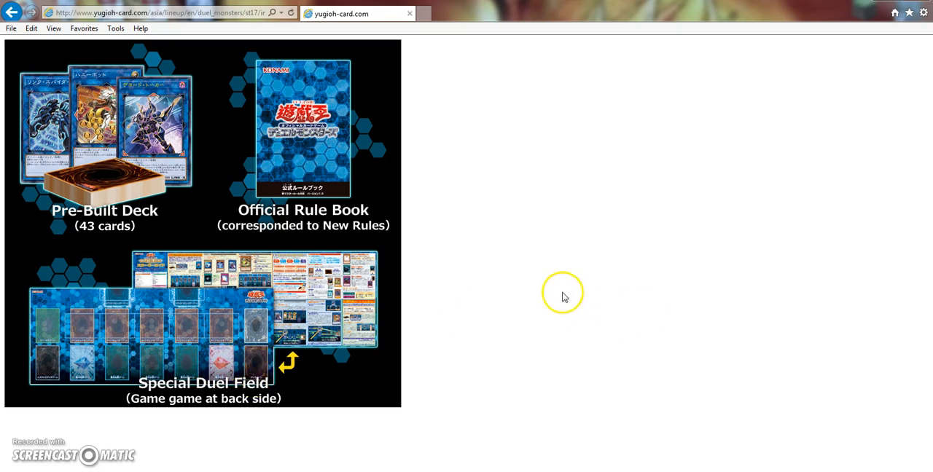
mouse_move(153, 329)
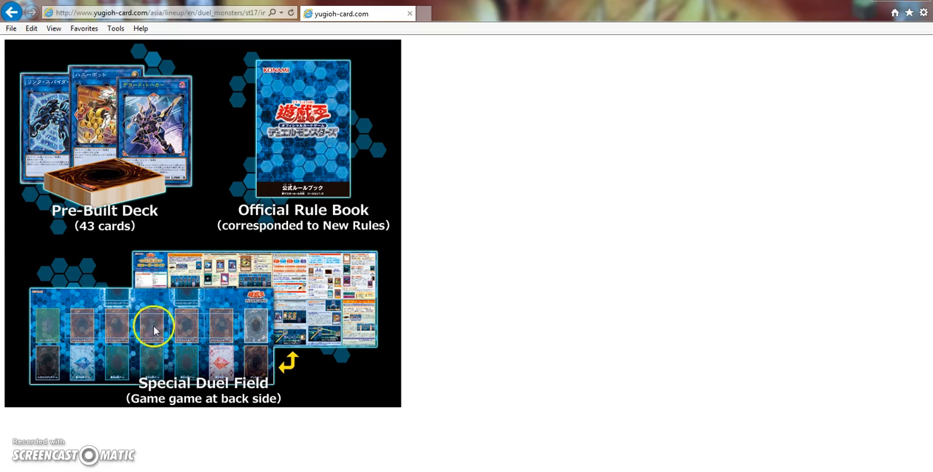
mouse_move(146, 310)
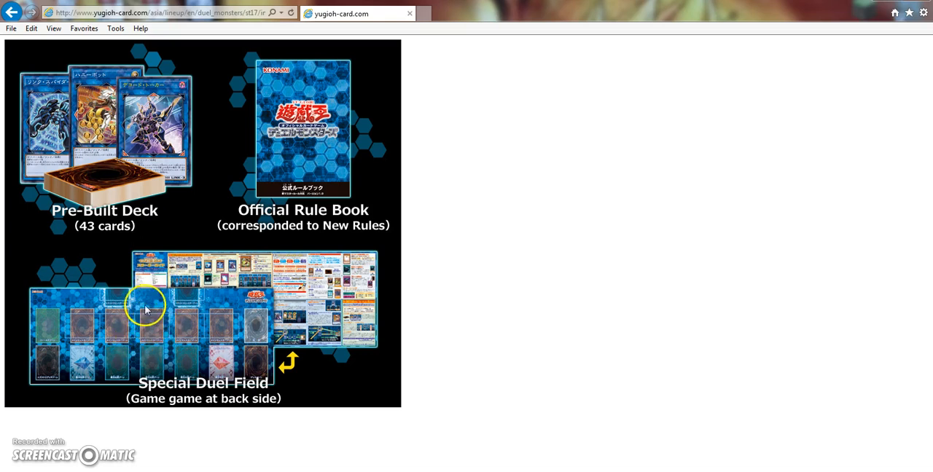
mouse_move(157, 333)
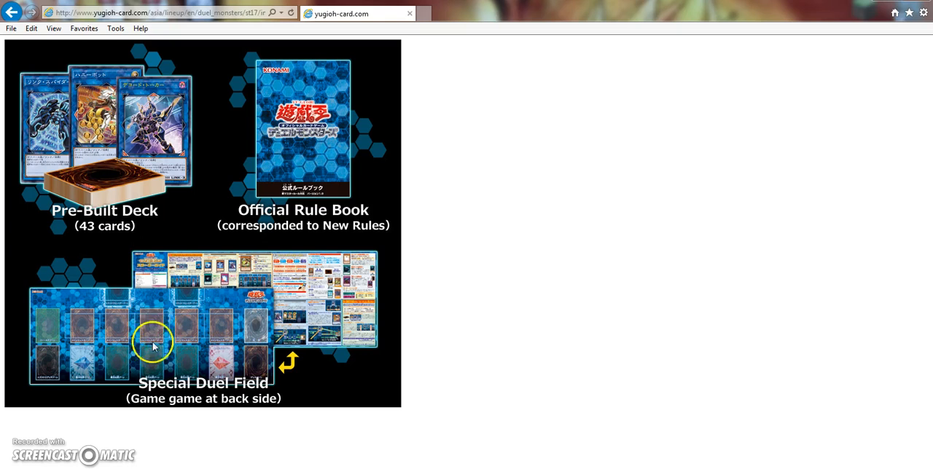
mouse_move(154, 333)
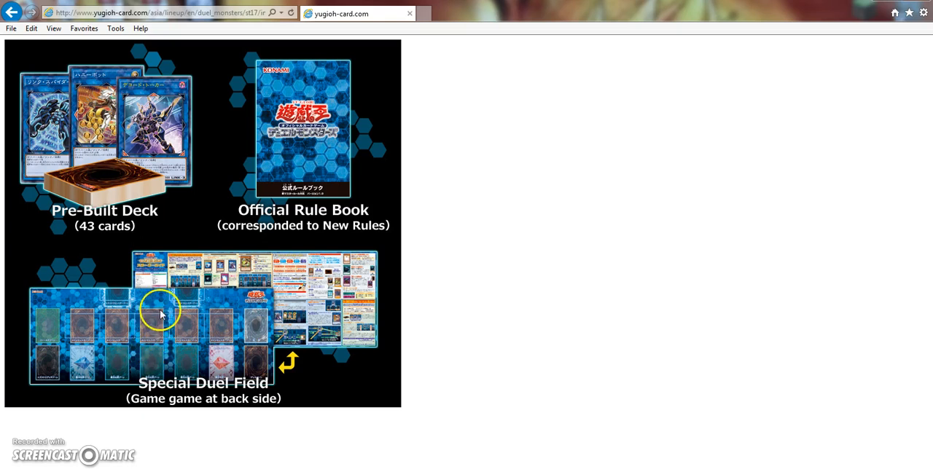
mouse_move(151, 332)
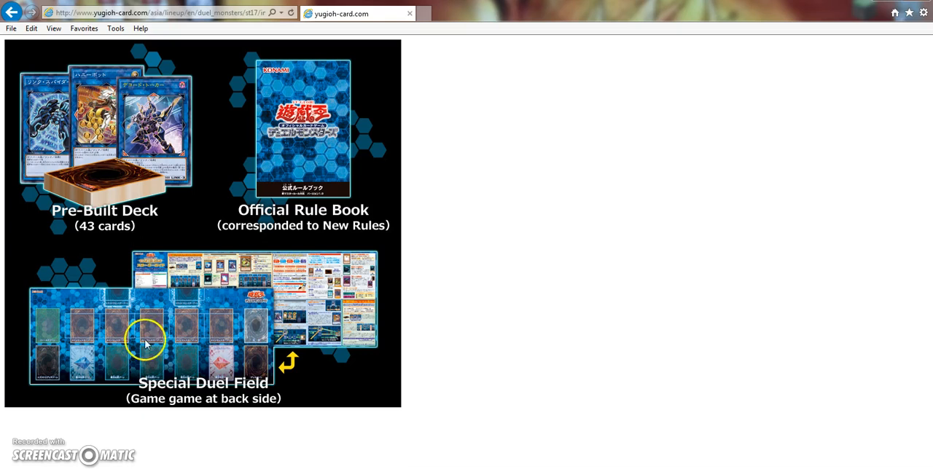
mouse_move(148, 328)
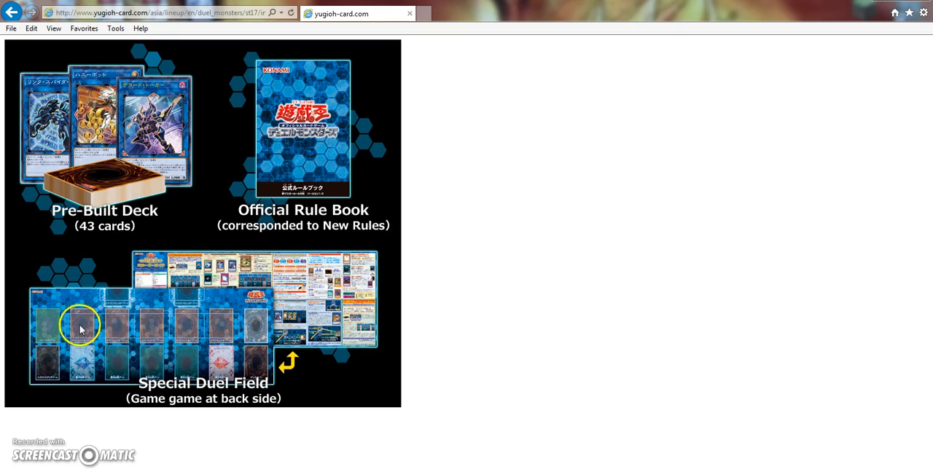
mouse_move(499, 335)
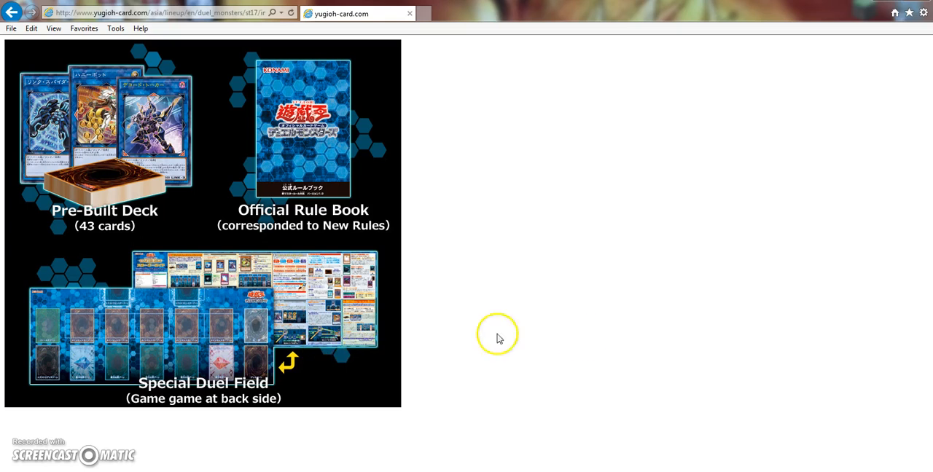
mouse_move(233, 337)
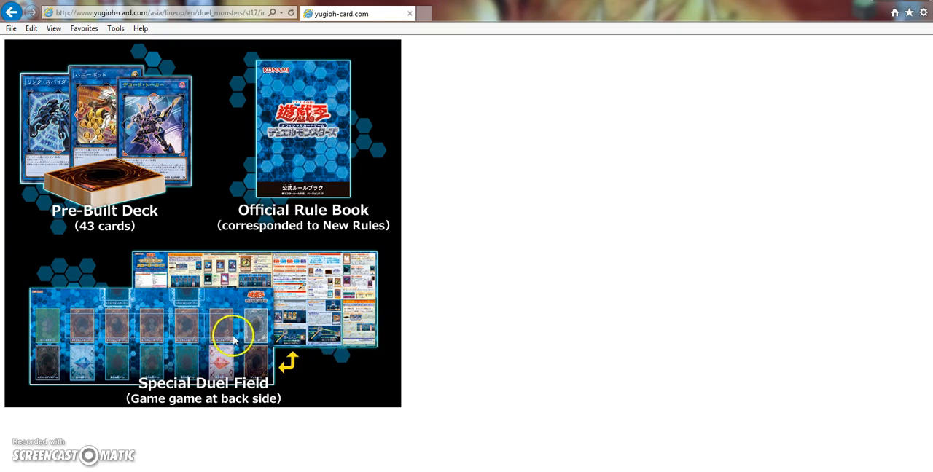
mouse_move(158, 334)
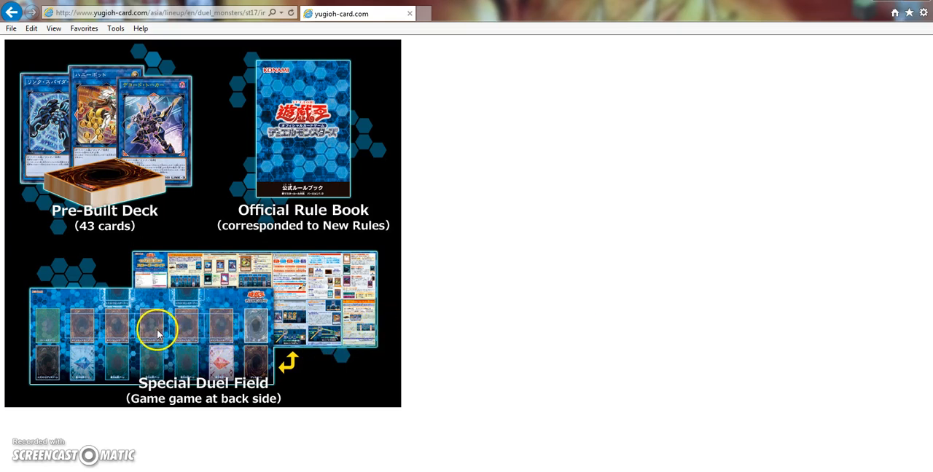
mouse_move(154, 325)
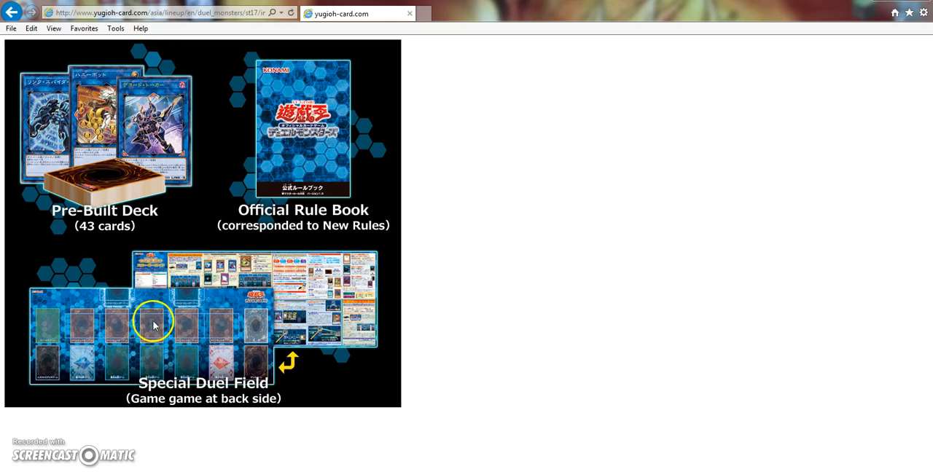
mouse_move(95, 318)
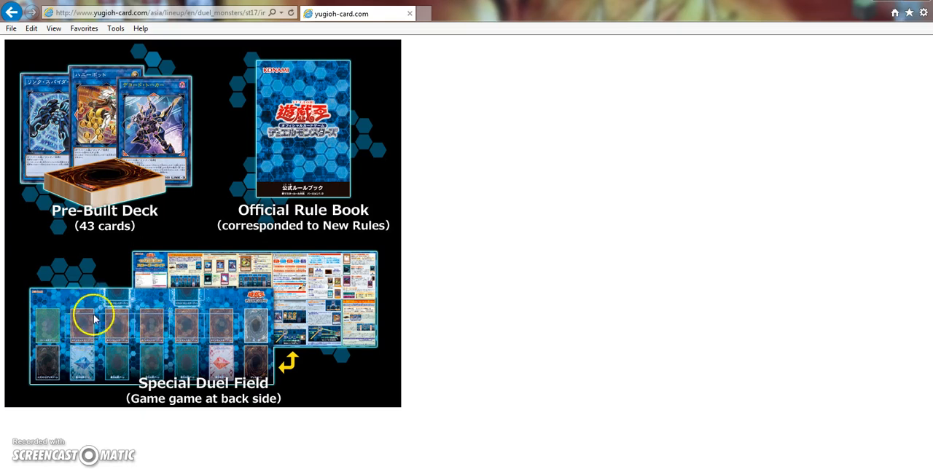
mouse_move(226, 333)
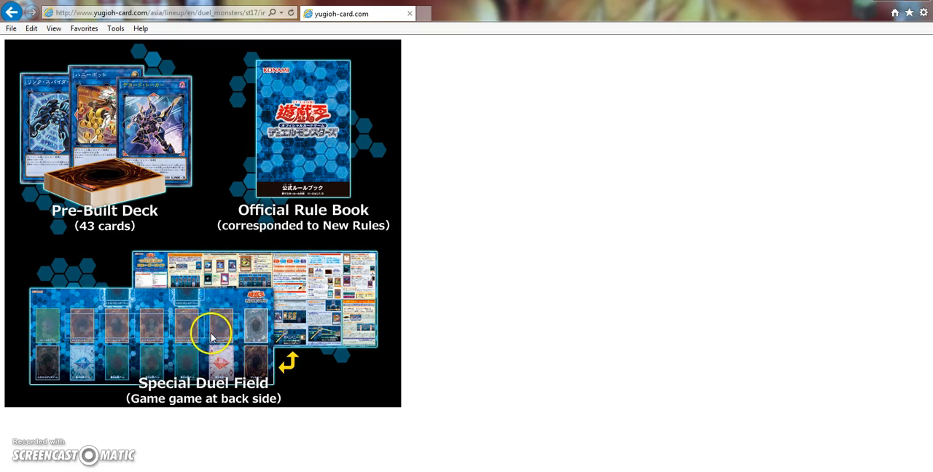
mouse_move(216, 341)
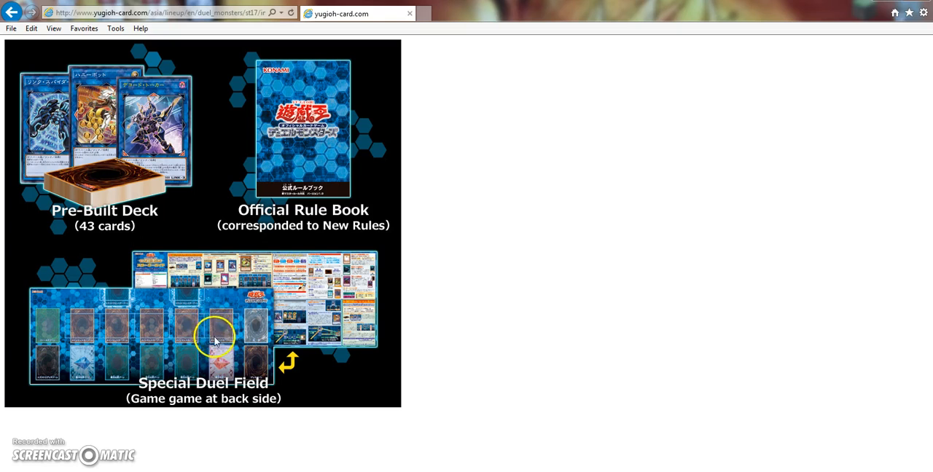
mouse_move(153, 324)
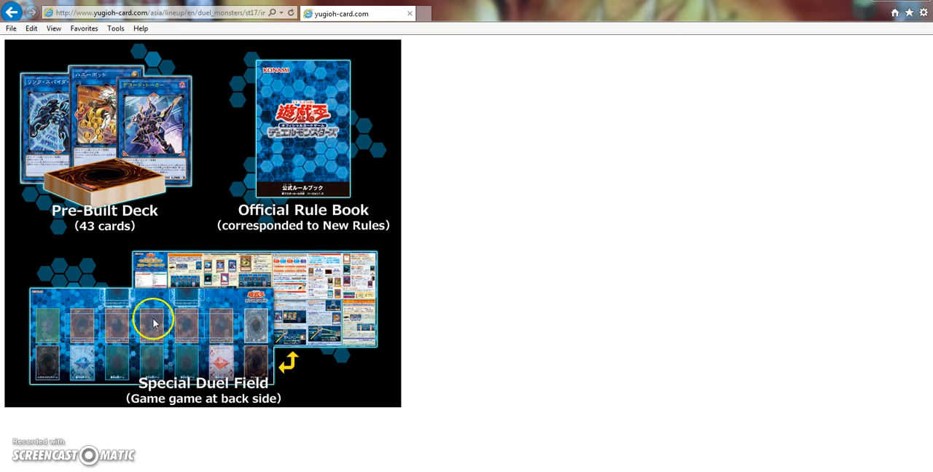
mouse_move(152, 330)
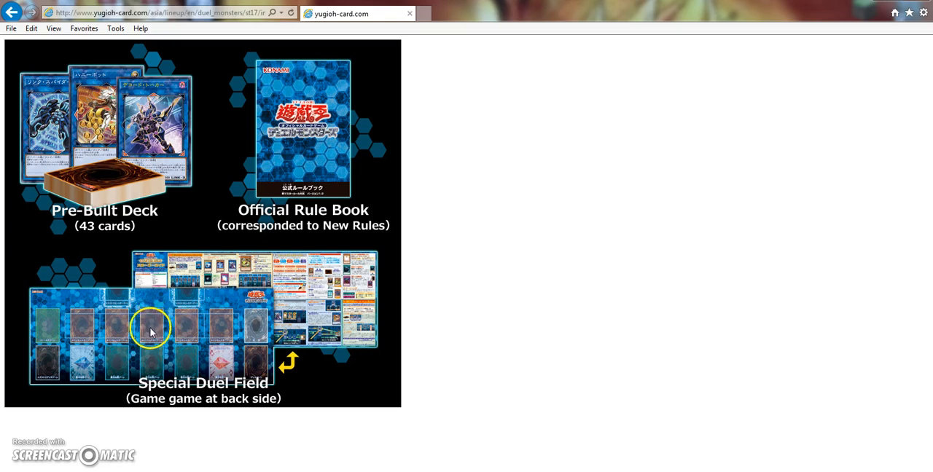
mouse_move(149, 348)
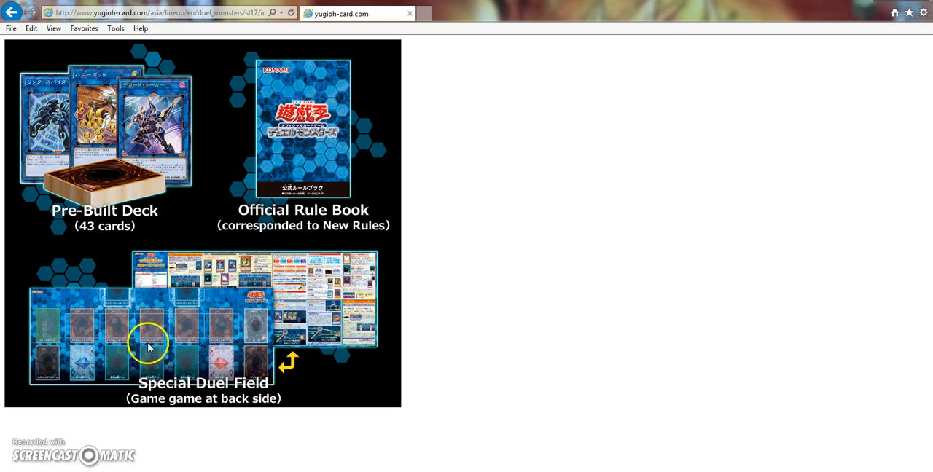
mouse_move(143, 349)
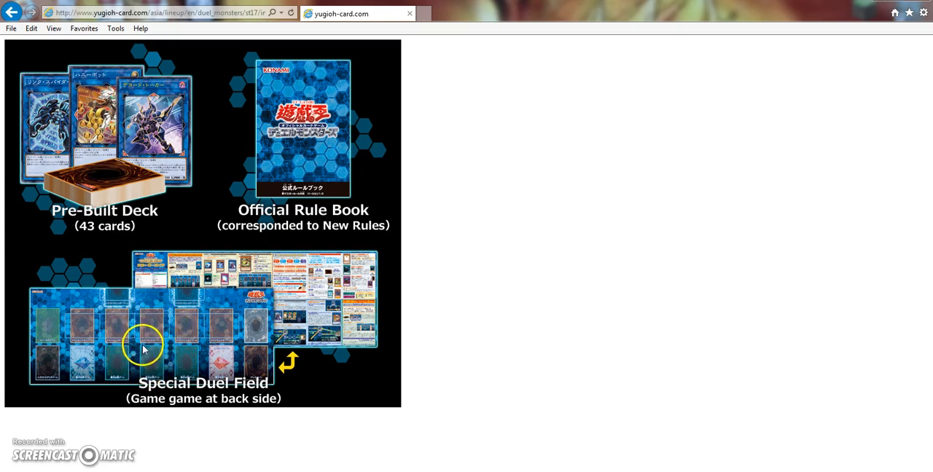
mouse_move(192, 365)
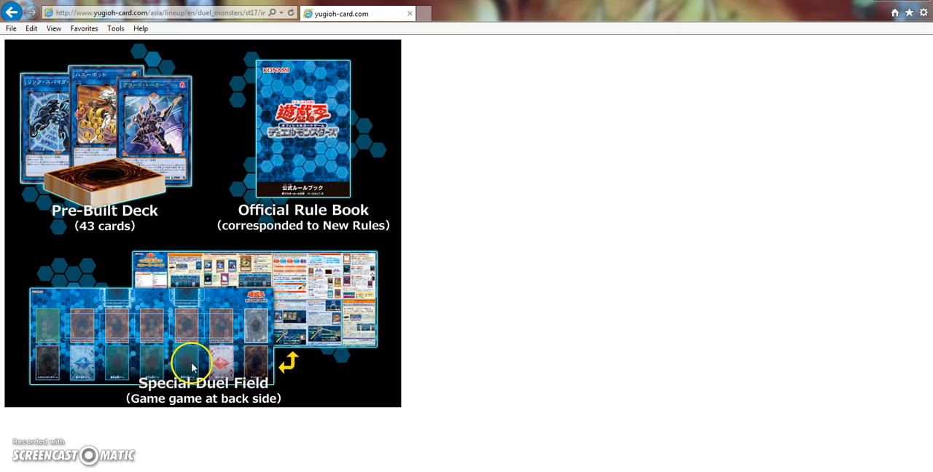
mouse_move(446, 327)
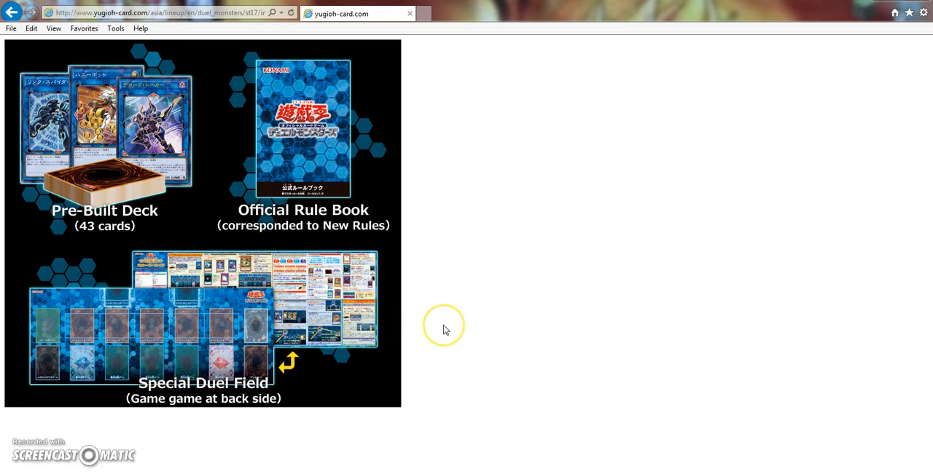
mouse_move(152, 376)
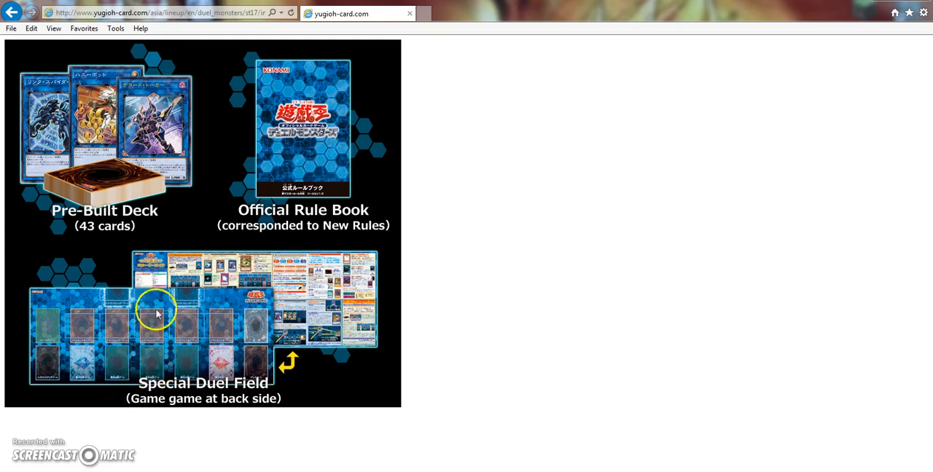
mouse_move(154, 333)
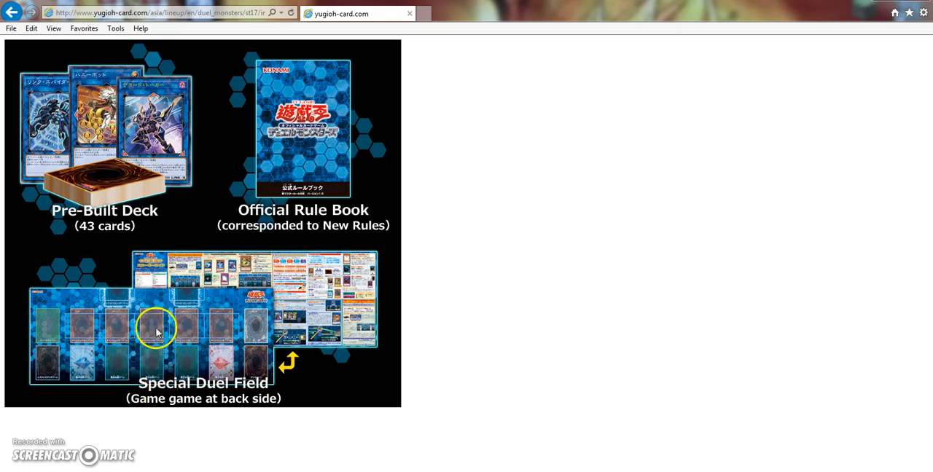
mouse_move(204, 280)
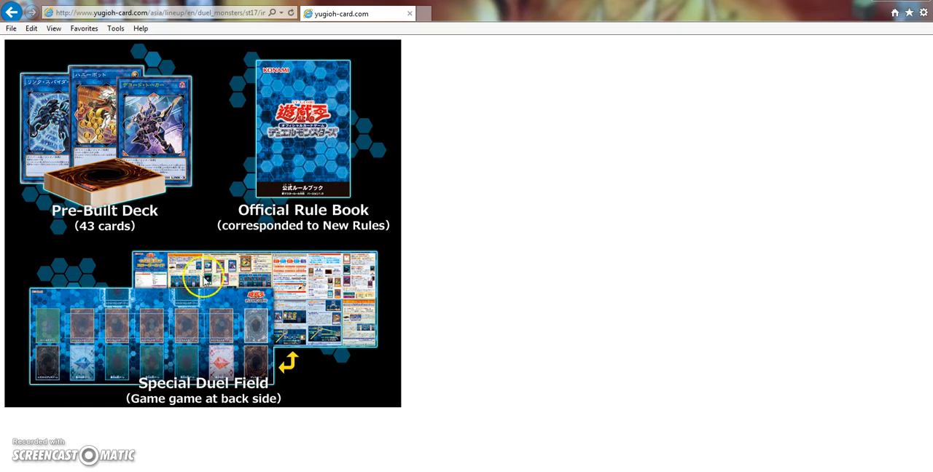
mouse_move(436, 403)
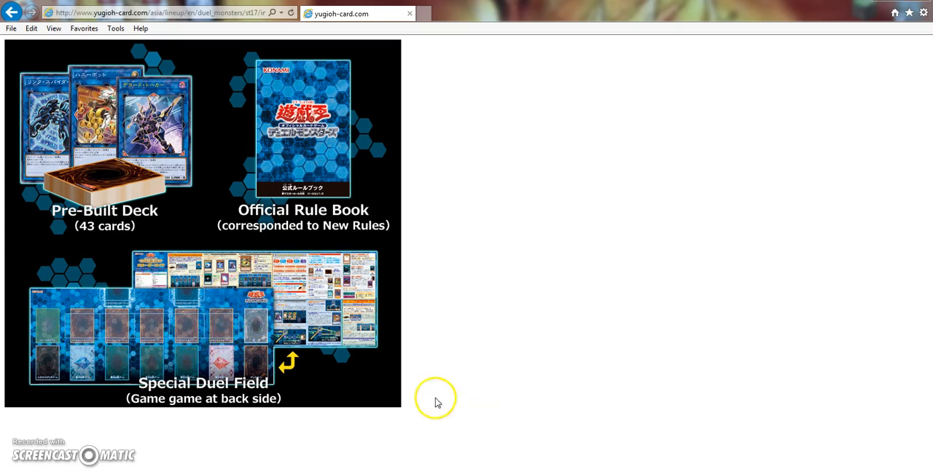
mouse_move(350, 394)
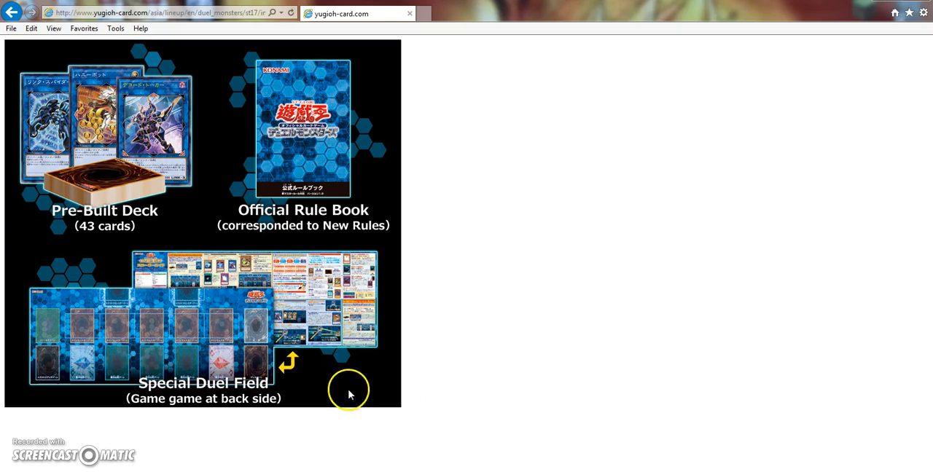
mouse_move(104, 335)
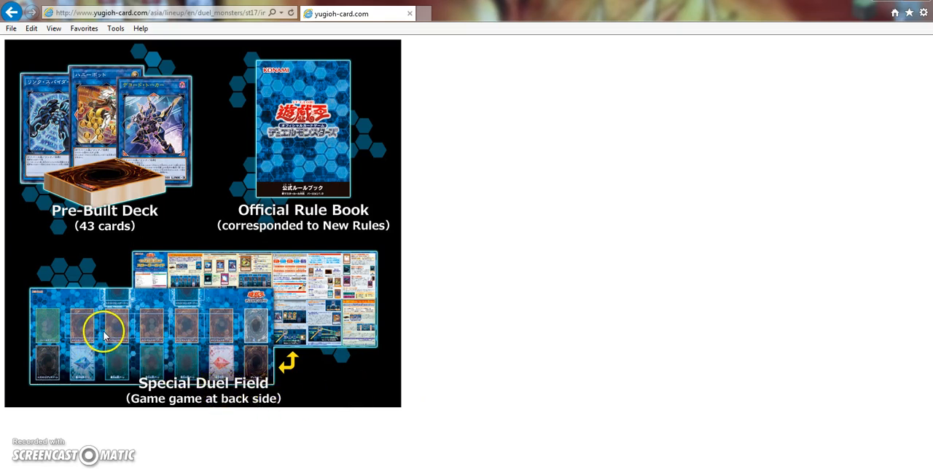
mouse_move(82, 329)
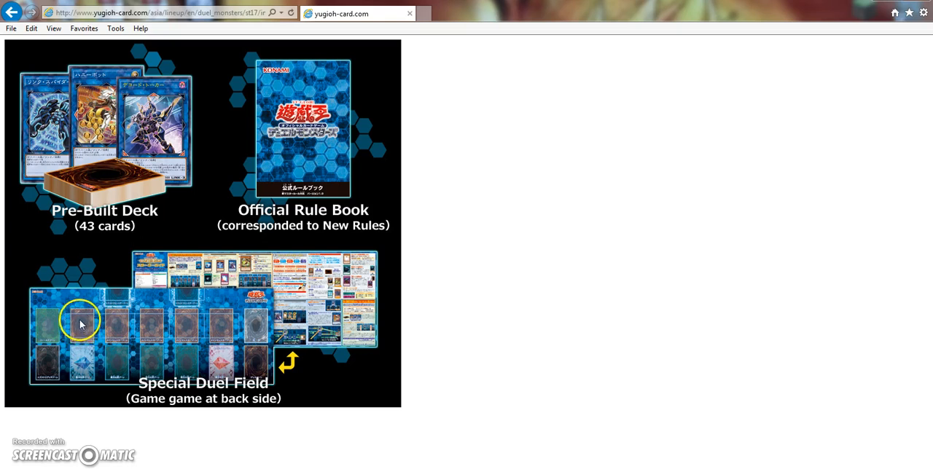
mouse_move(532, 315)
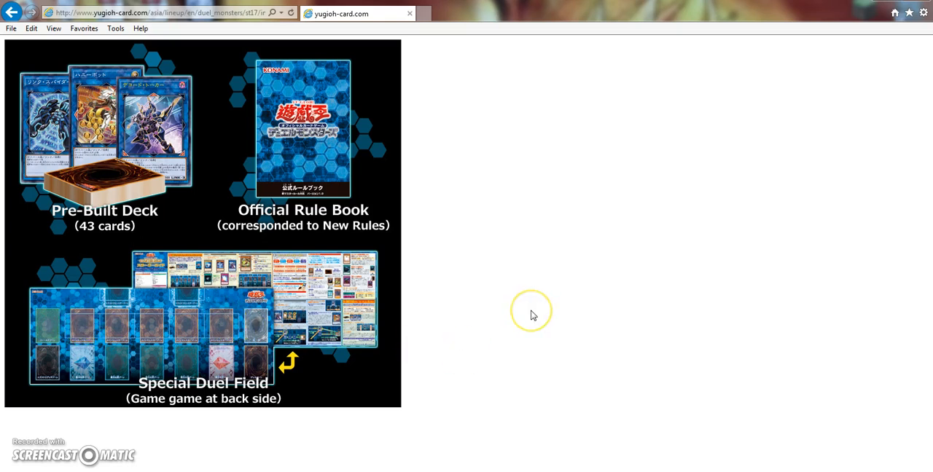
mouse_move(532, 315)
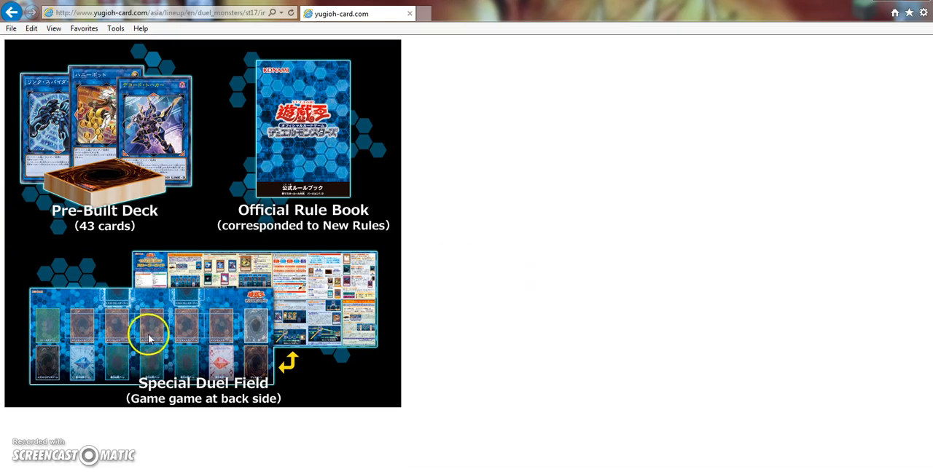
mouse_move(128, 372)
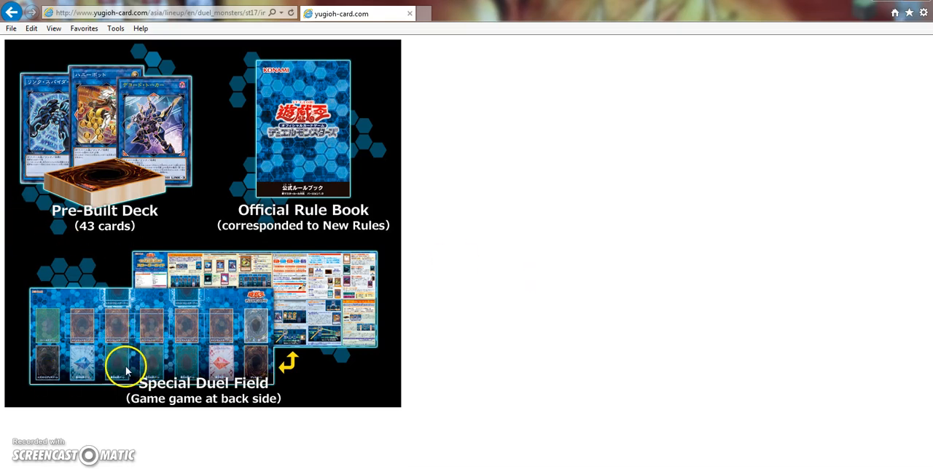
mouse_move(137, 305)
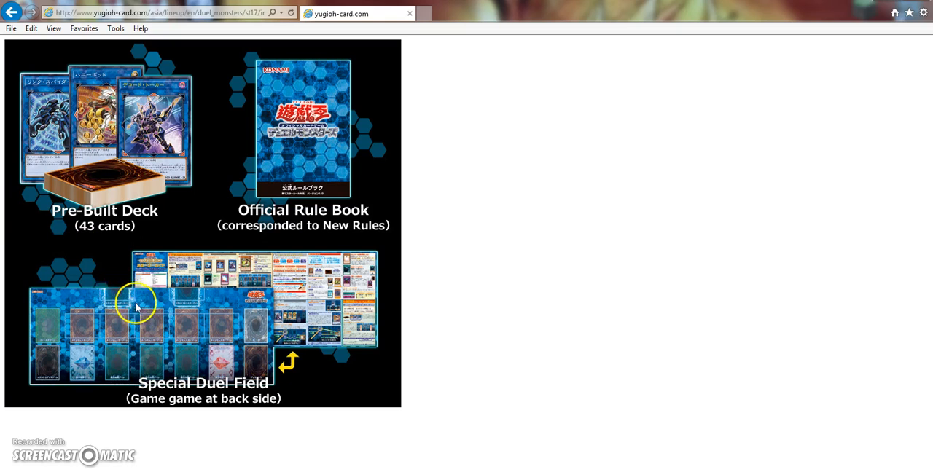
mouse_move(213, 322)
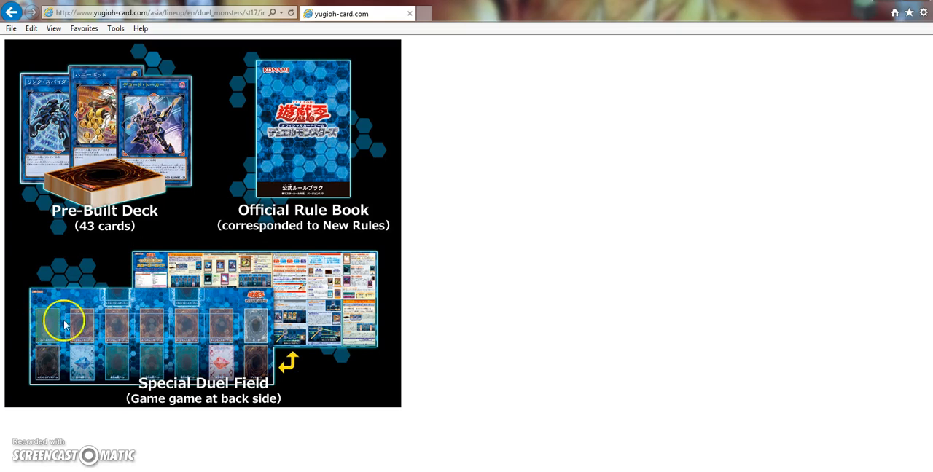
mouse_move(123, 309)
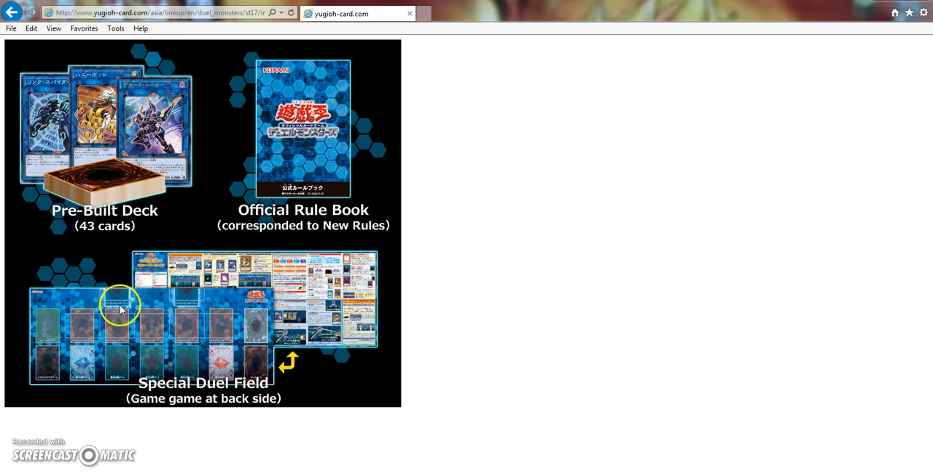
mouse_move(149, 329)
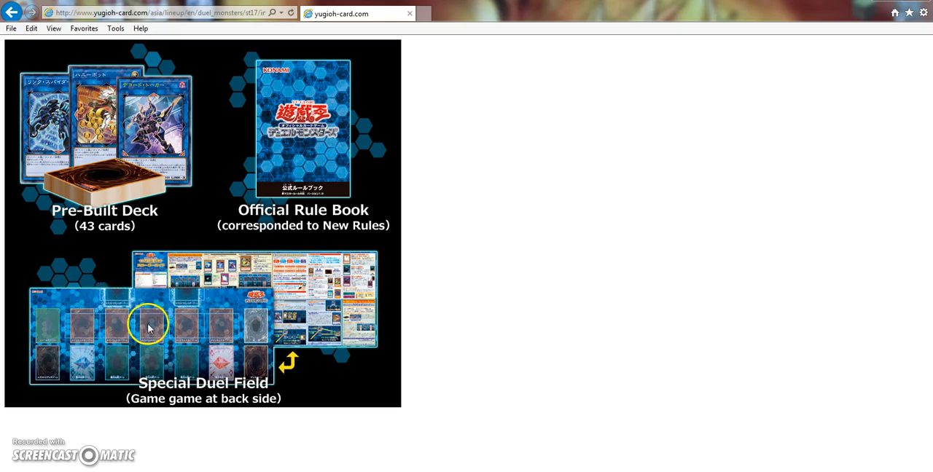
mouse_move(123, 274)
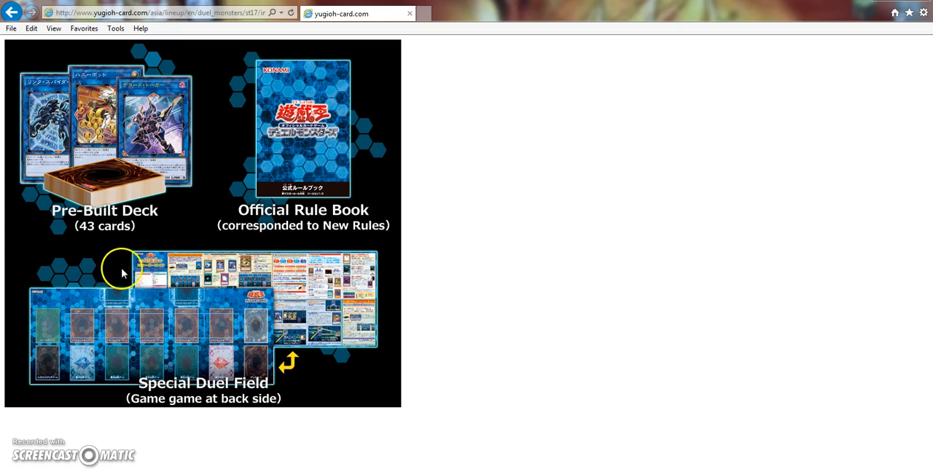
mouse_move(122, 306)
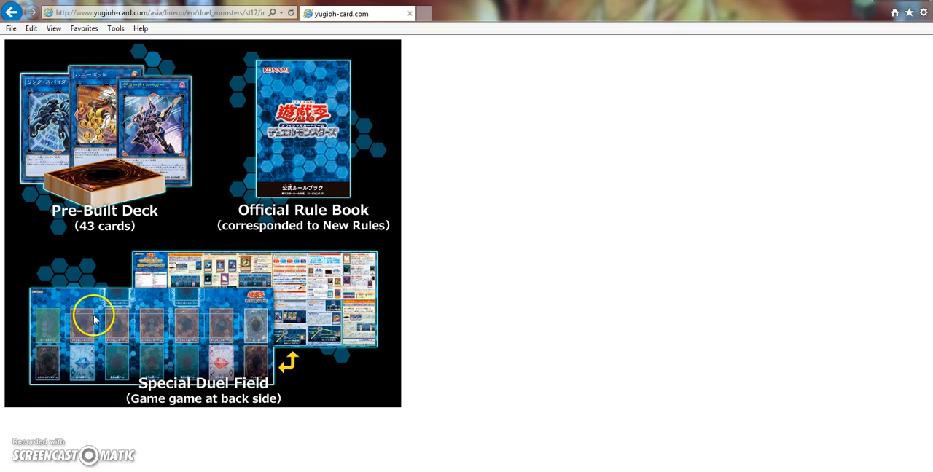
mouse_move(76, 330)
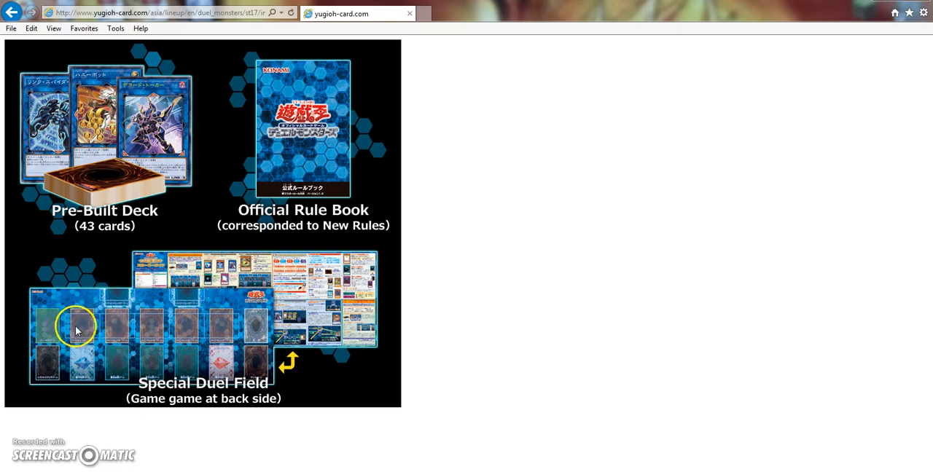
mouse_move(82, 325)
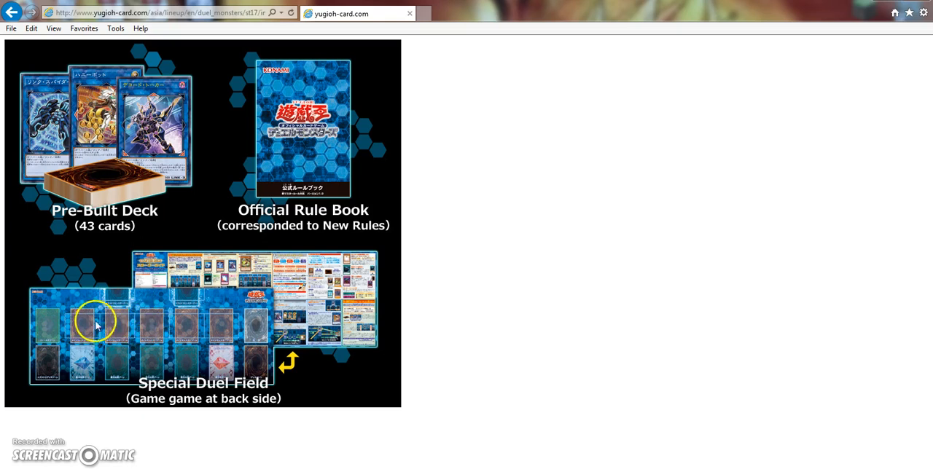
mouse_move(118, 302)
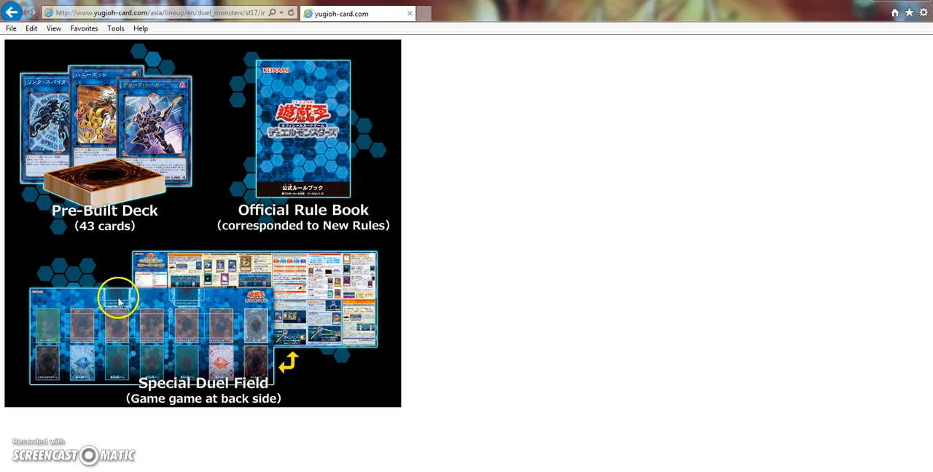
mouse_move(101, 294)
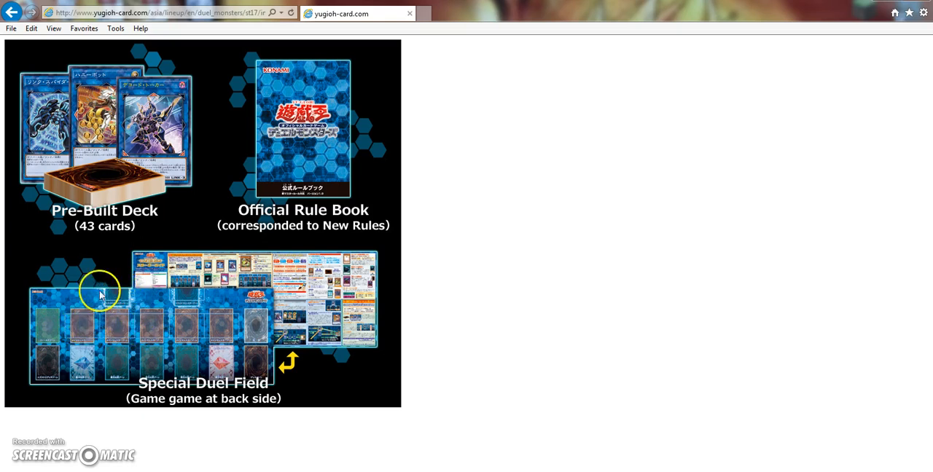
mouse_move(130, 323)
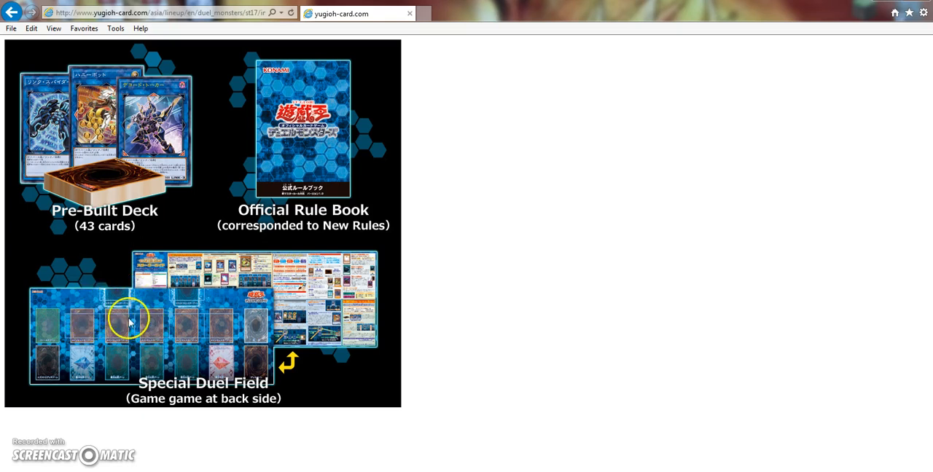
mouse_move(213, 338)
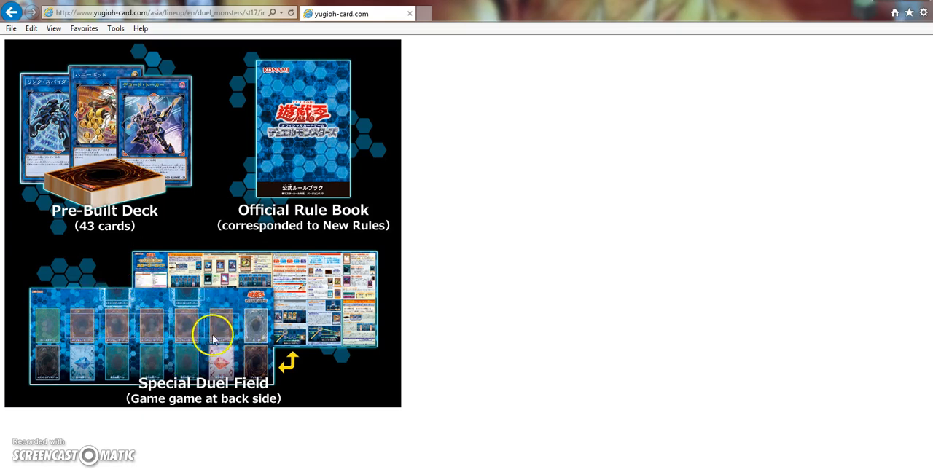
mouse_move(233, 320)
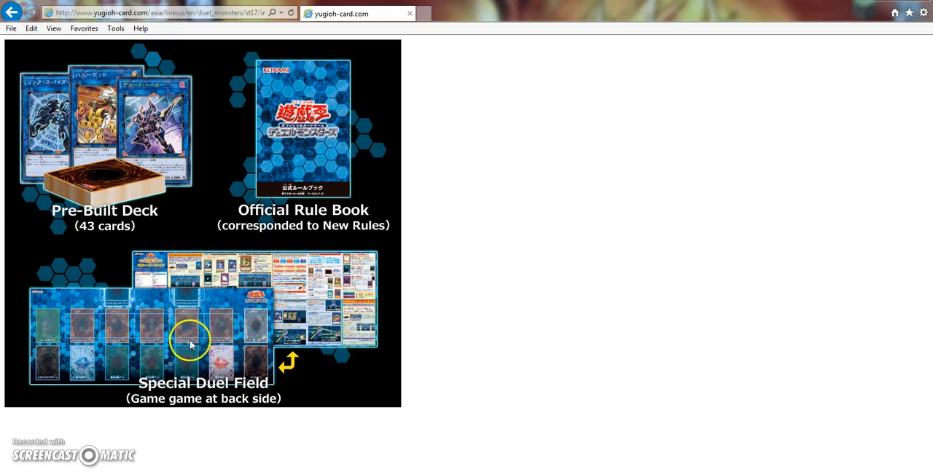
mouse_move(148, 329)
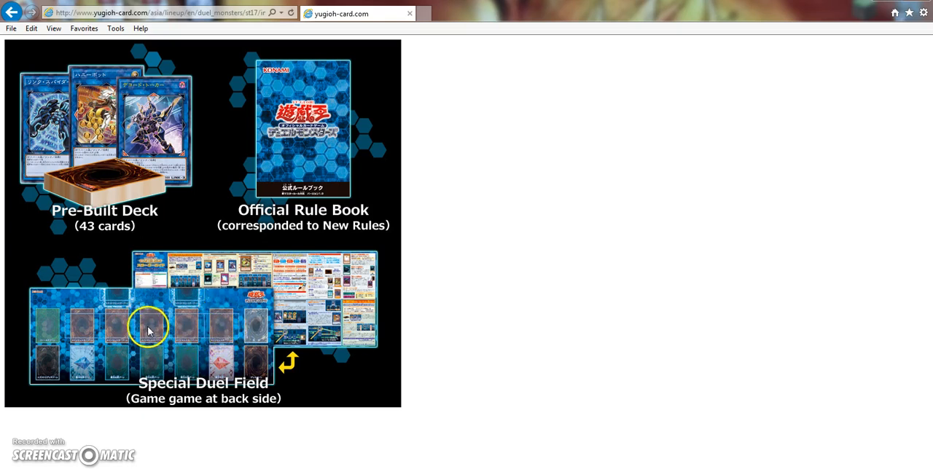
mouse_move(139, 336)
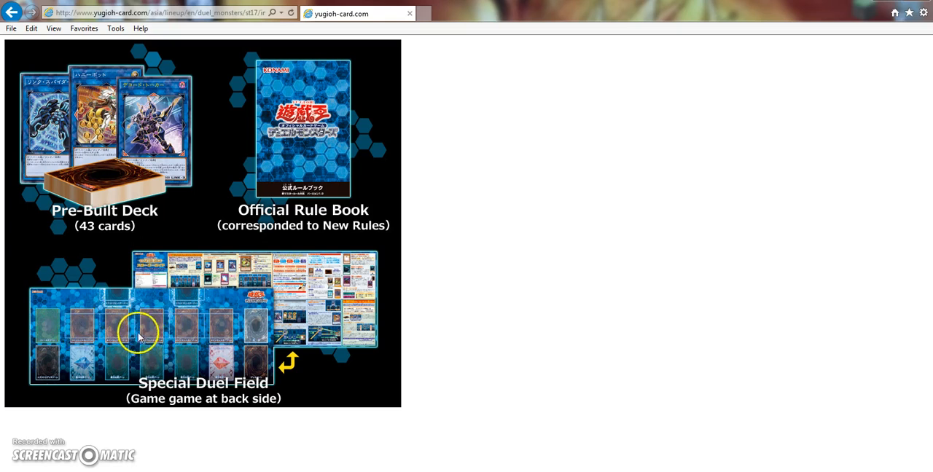
mouse_move(134, 324)
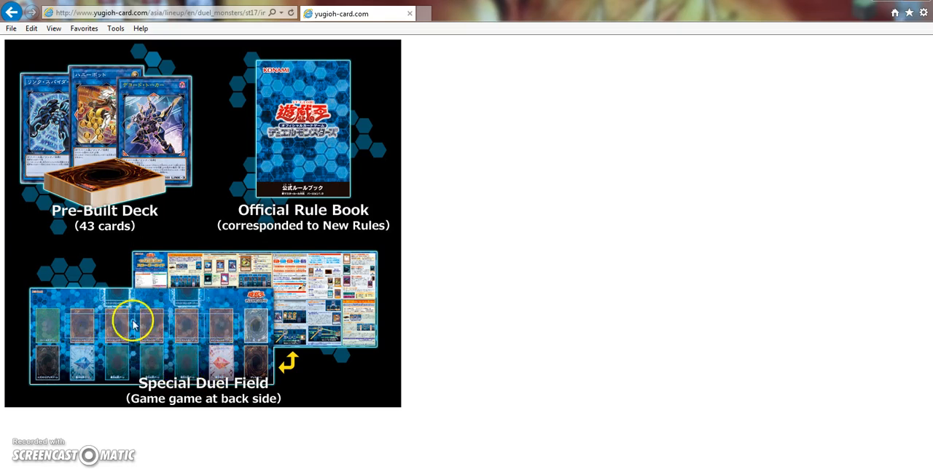
mouse_move(82, 328)
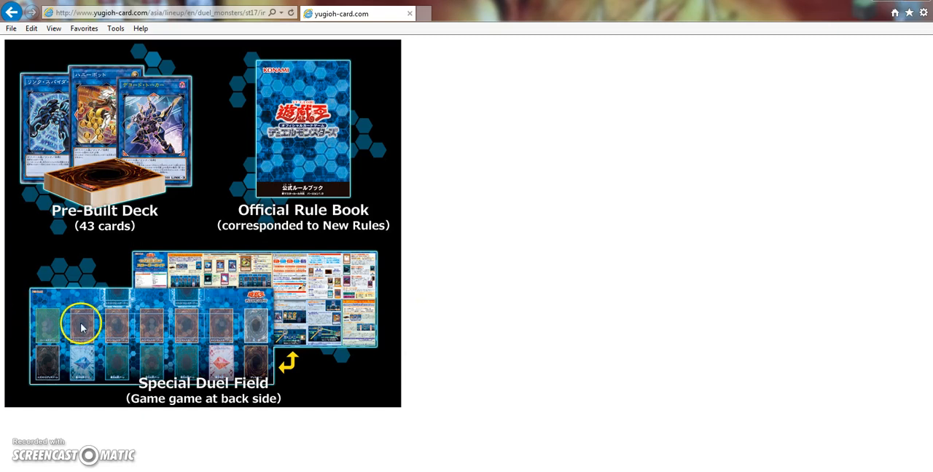
mouse_move(38, 328)
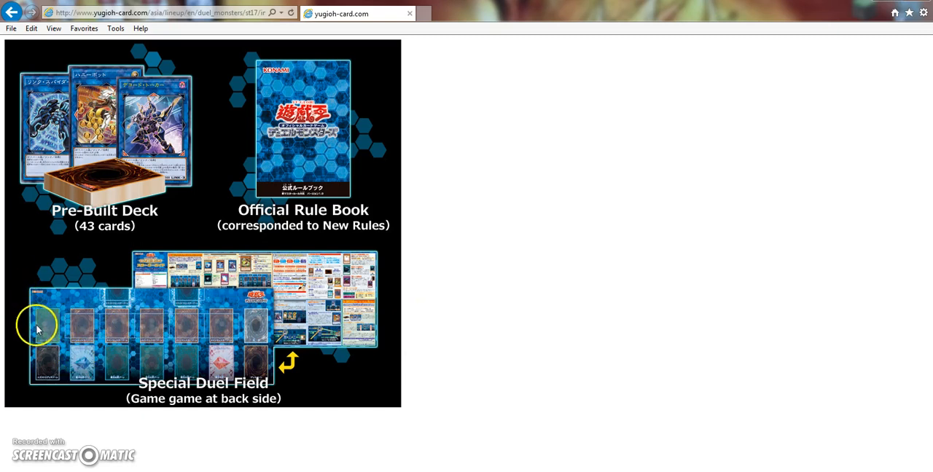
mouse_move(163, 356)
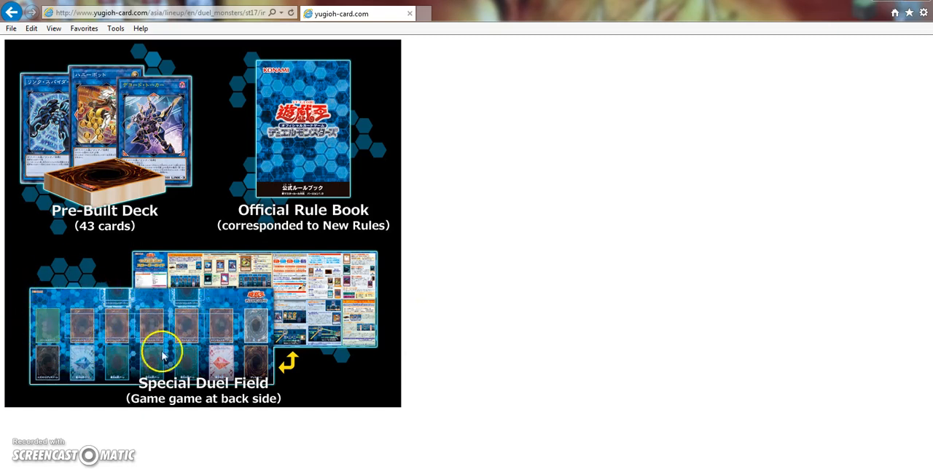
mouse_move(134, 325)
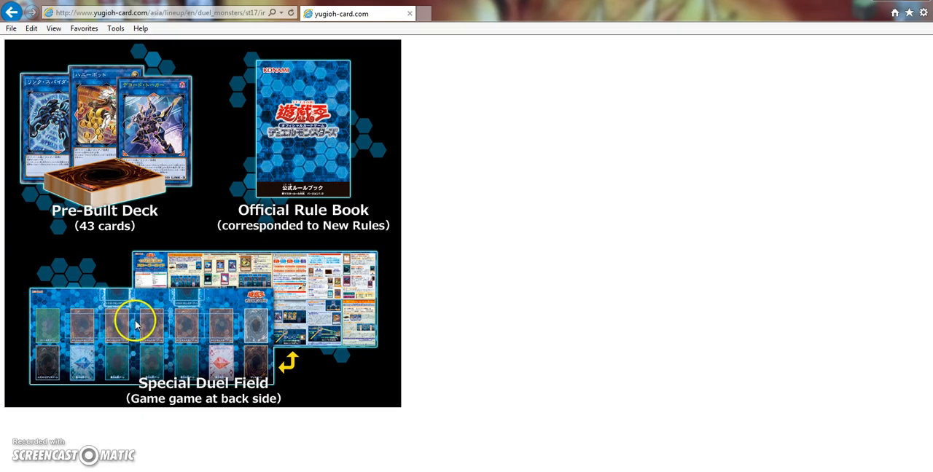
mouse_move(178, 347)
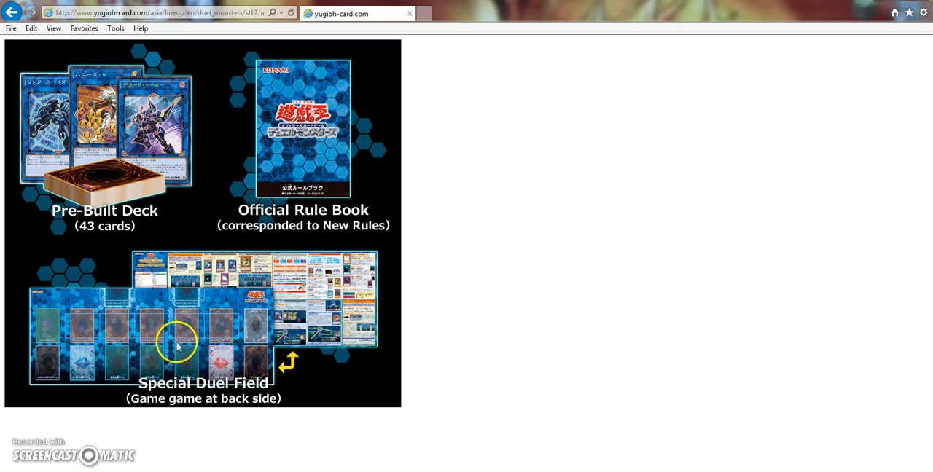
mouse_move(143, 328)
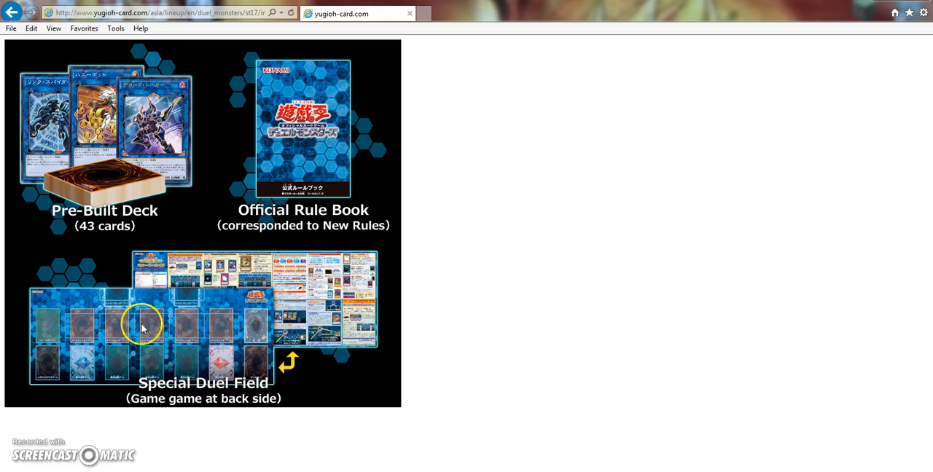
mouse_move(154, 372)
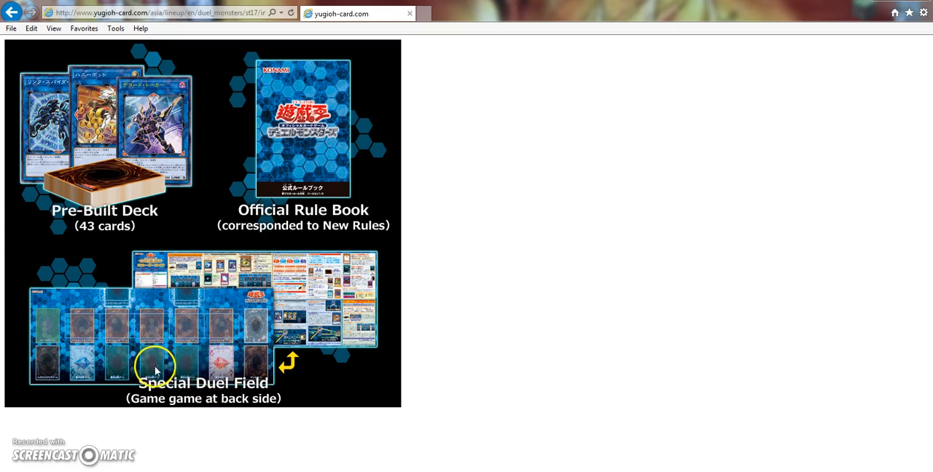
mouse_move(114, 368)
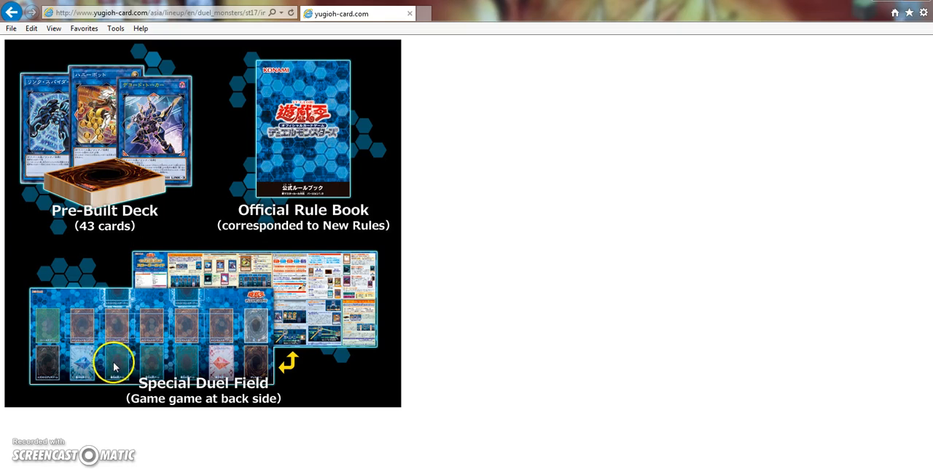
mouse_move(113, 374)
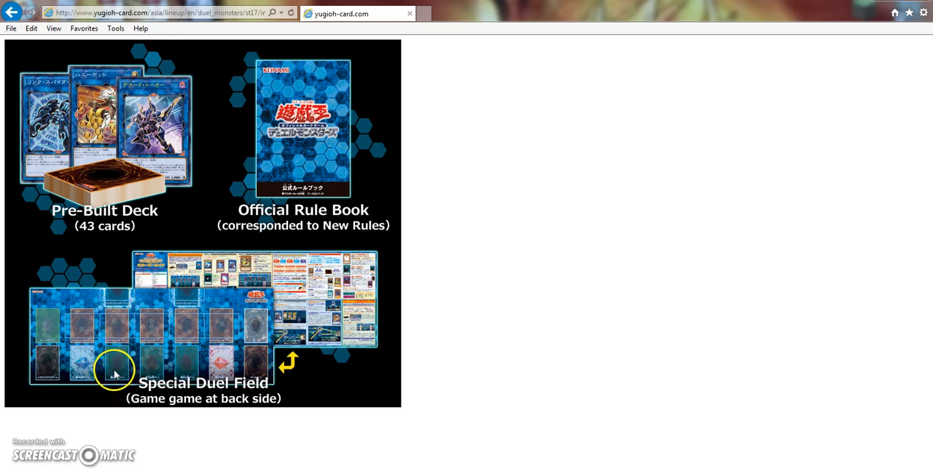
mouse_move(115, 319)
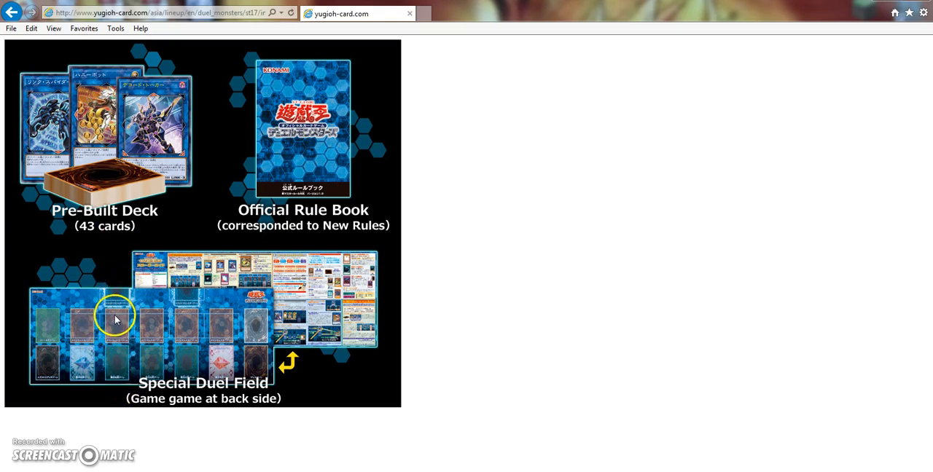
mouse_move(120, 333)
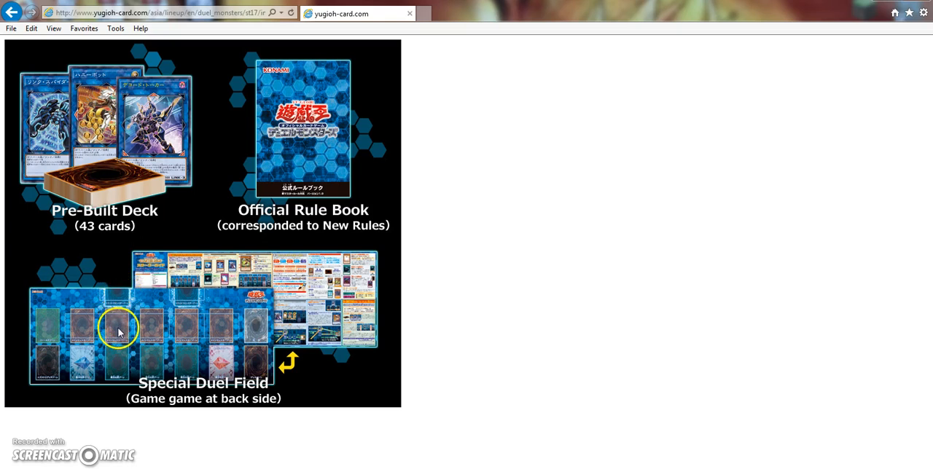
mouse_move(120, 364)
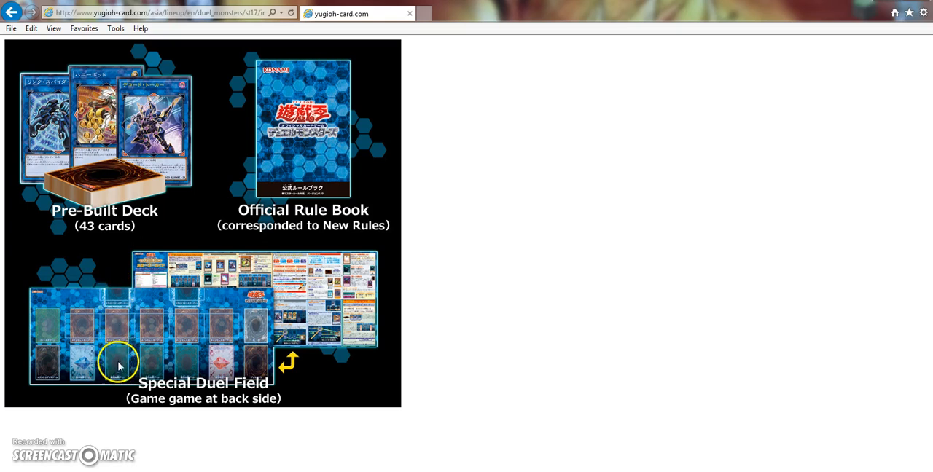
mouse_move(73, 337)
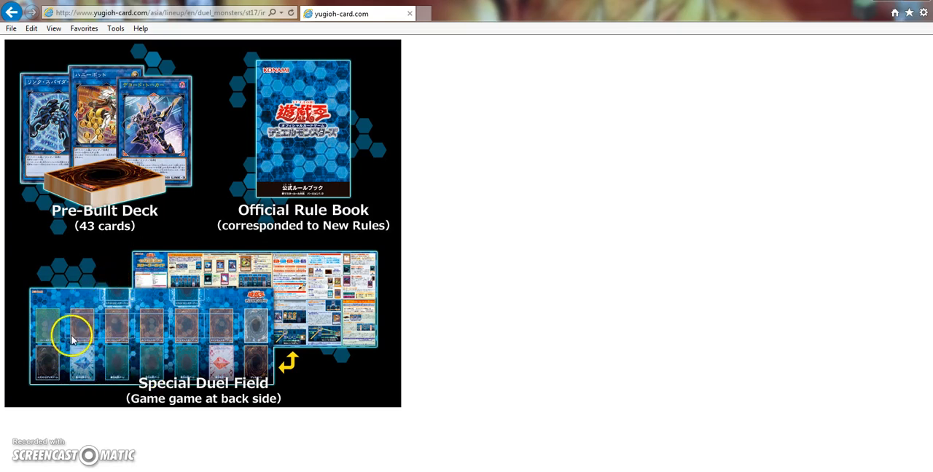
mouse_move(162, 378)
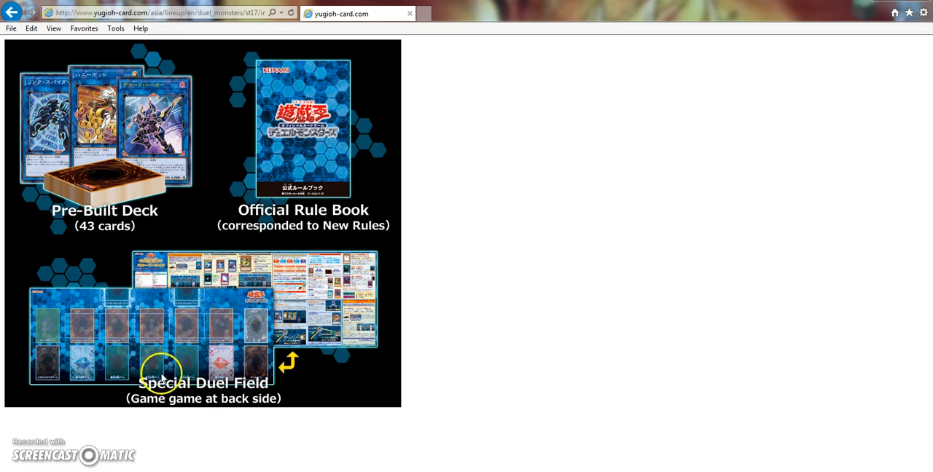
mouse_move(50, 382)
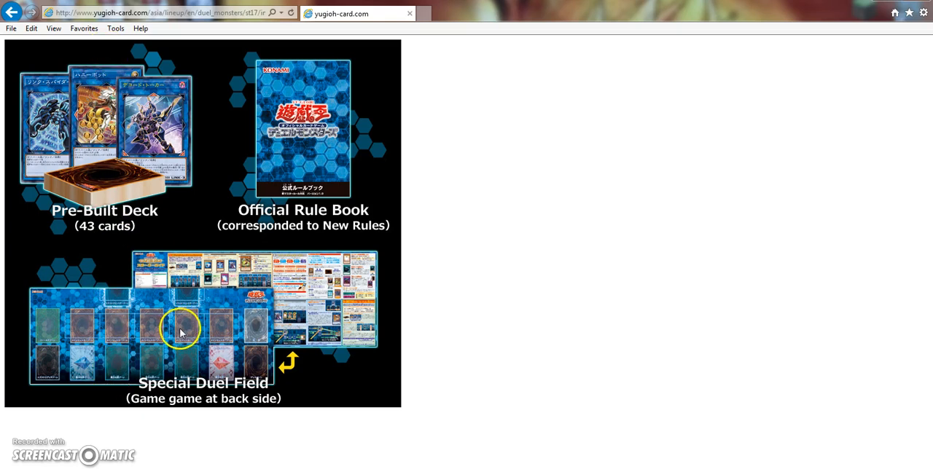
mouse_move(123, 333)
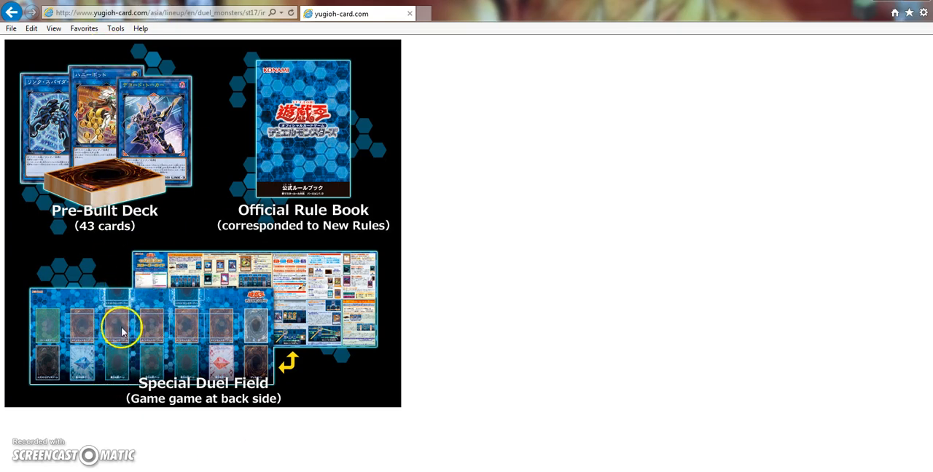
mouse_move(163, 304)
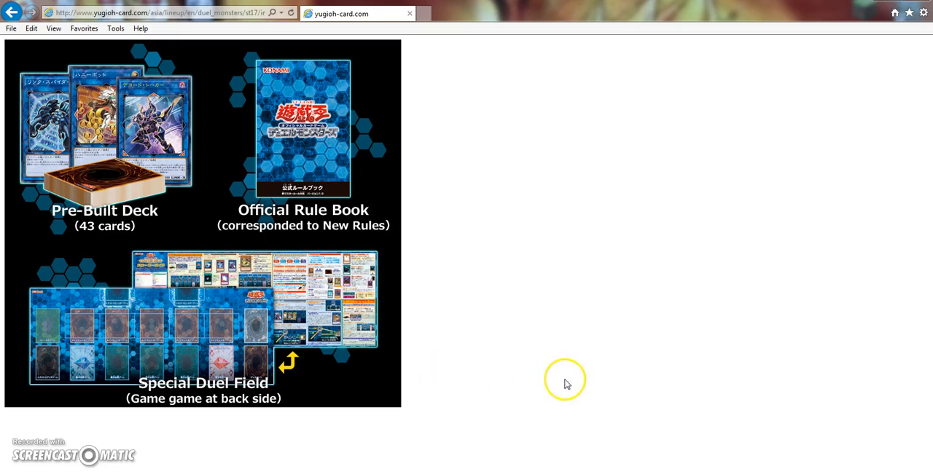
mouse_move(567, 385)
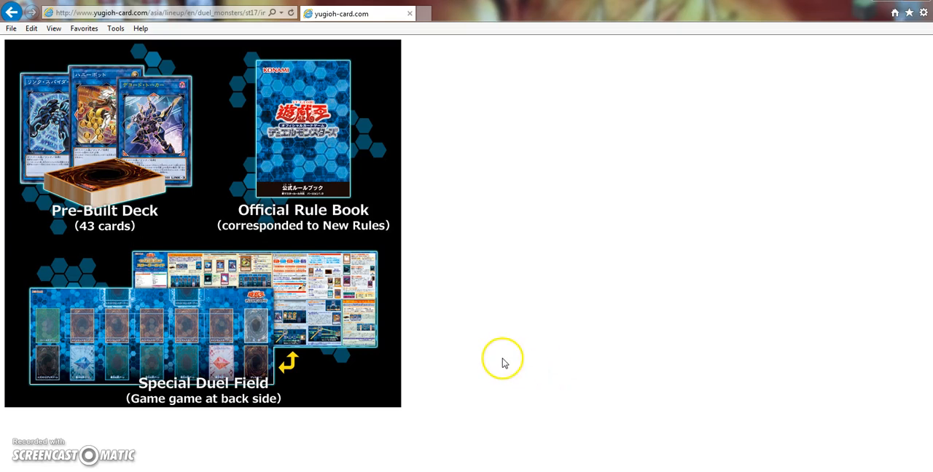
mouse_move(169, 304)
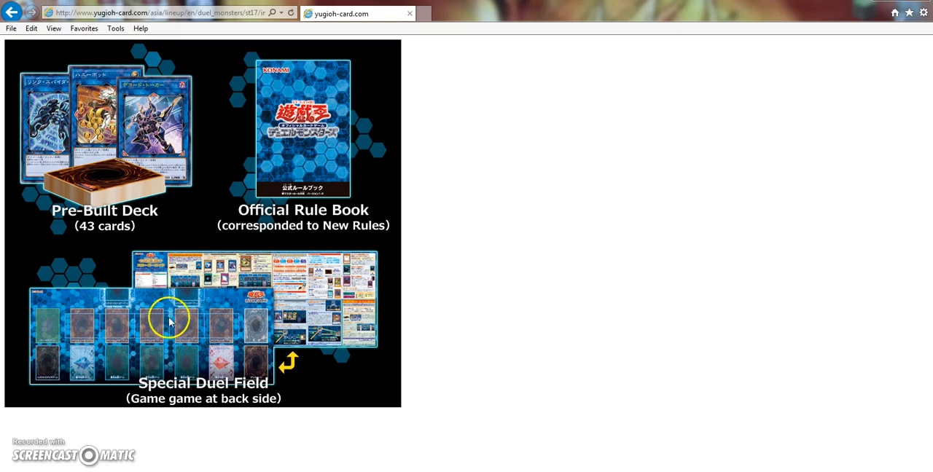
mouse_move(197, 336)
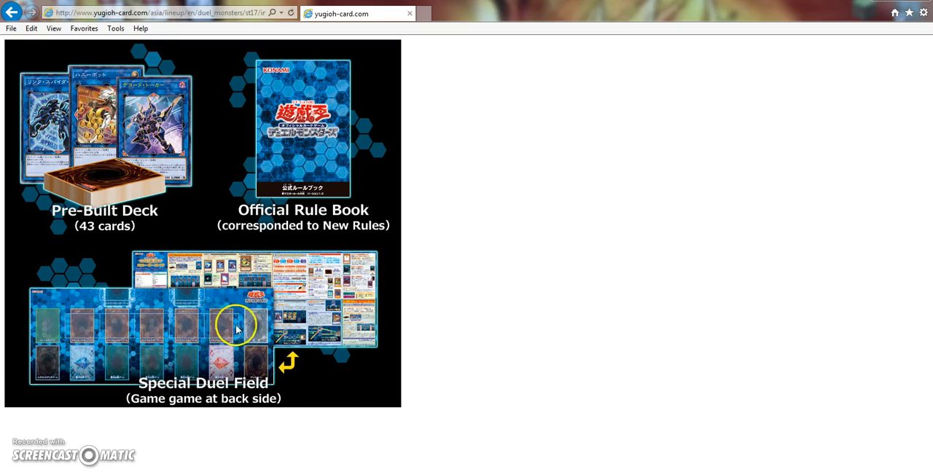
mouse_move(191, 345)
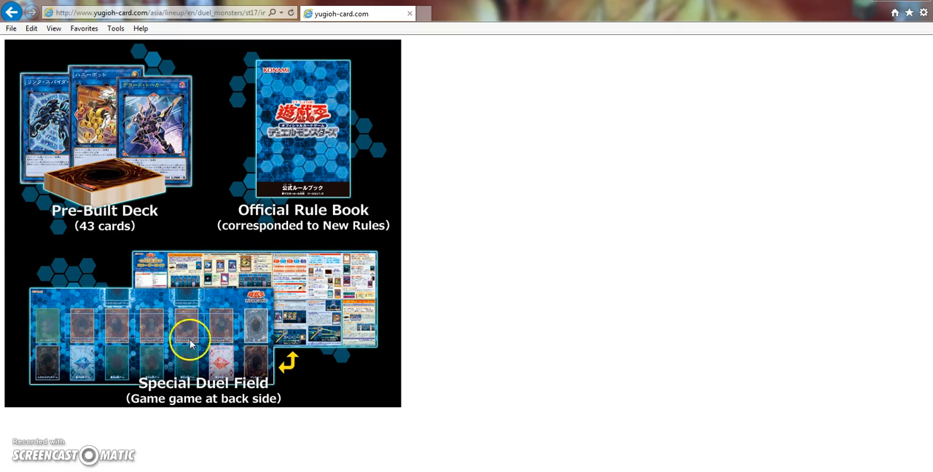
mouse_move(149, 425)
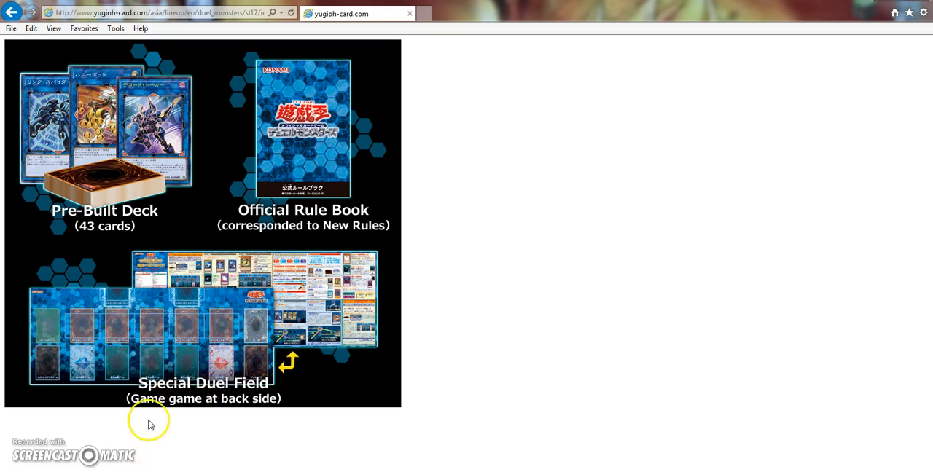
mouse_move(187, 325)
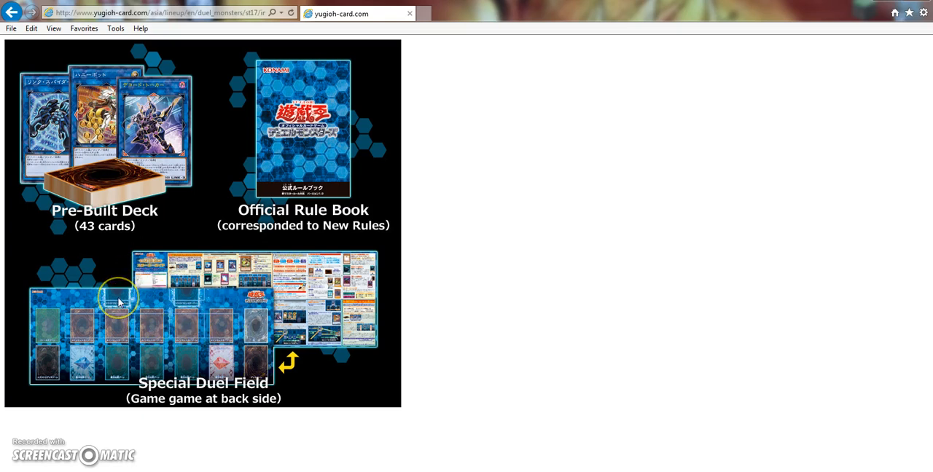
mouse_move(195, 304)
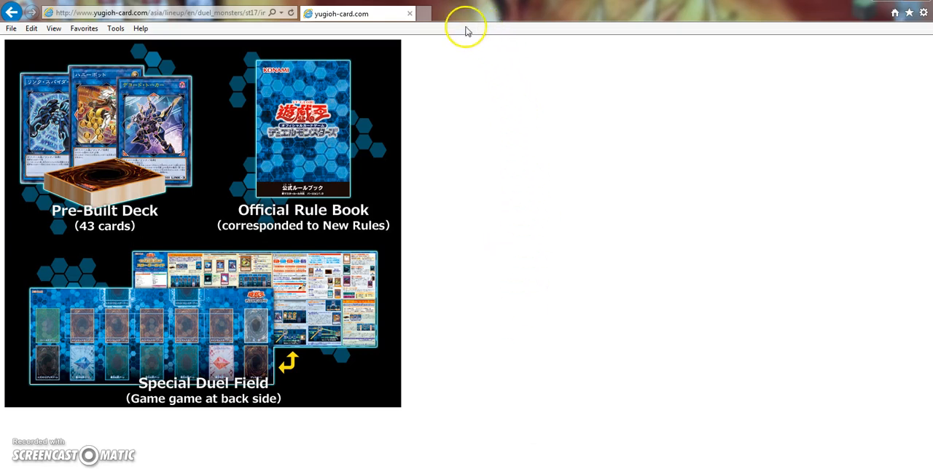
mouse_move(3, 41)
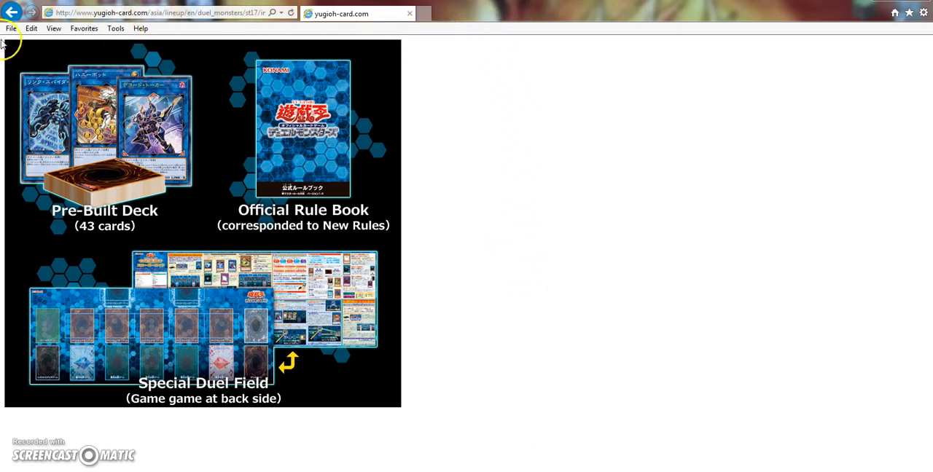
mouse_move(527, 143)
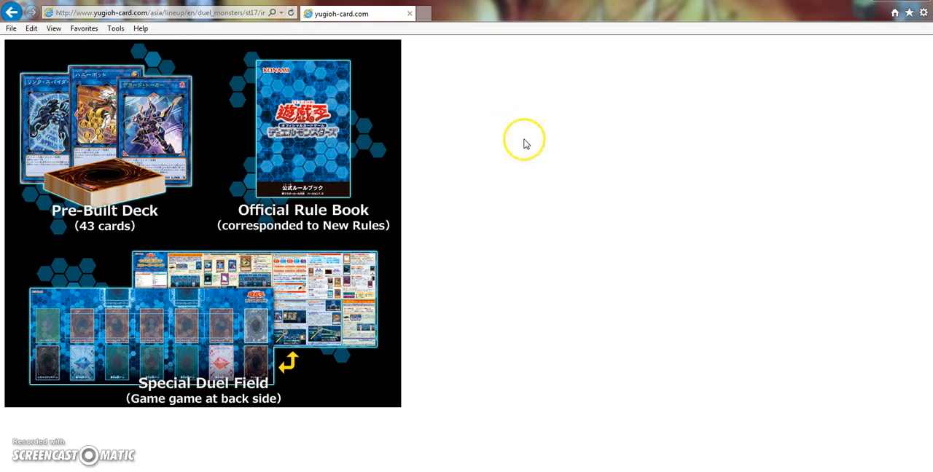
mouse_move(543, 324)
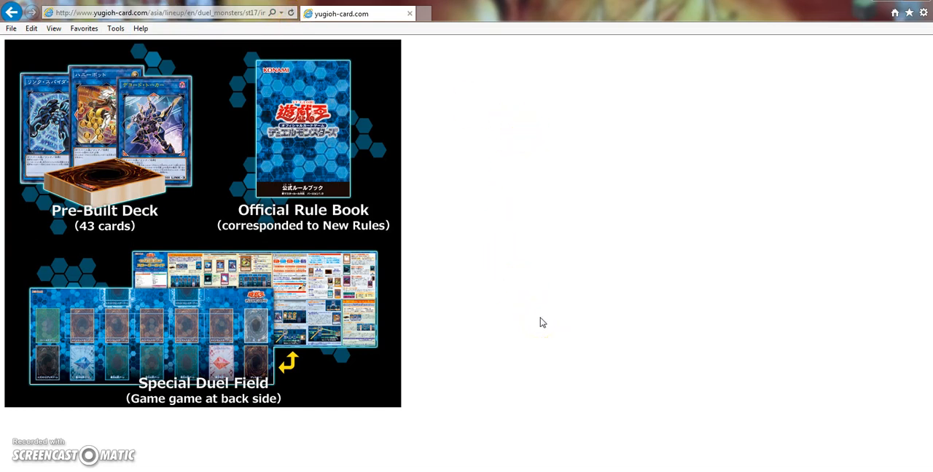